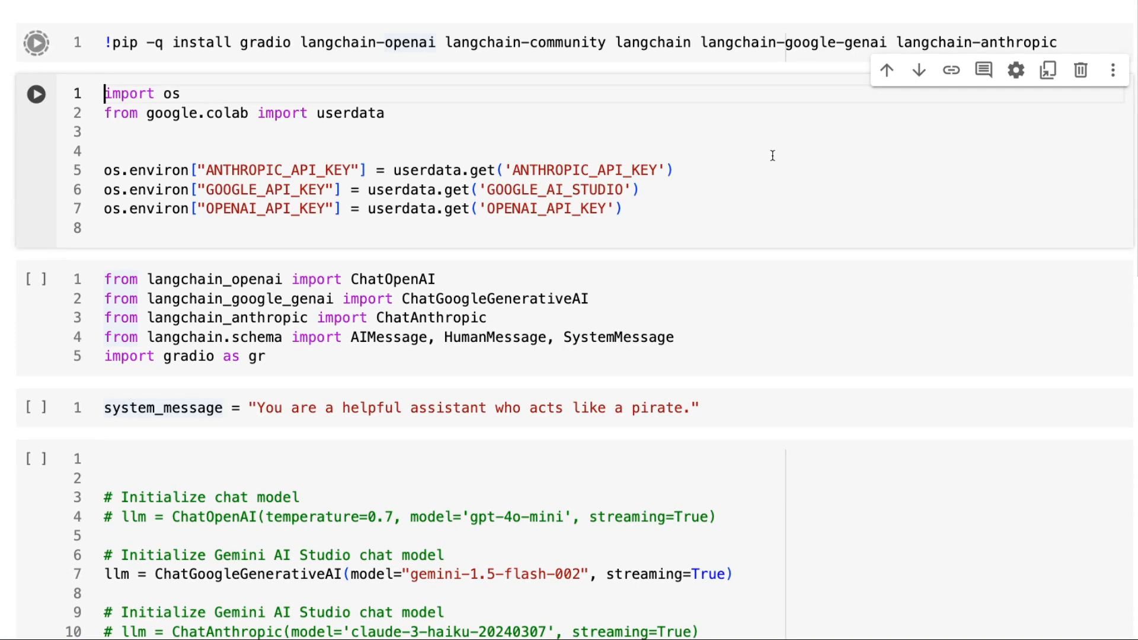
# Run the pip install cell for gradio and the LangChain OpenAI, community, Google GenAI and Anthropic packages
pyautogui.click(36, 43)
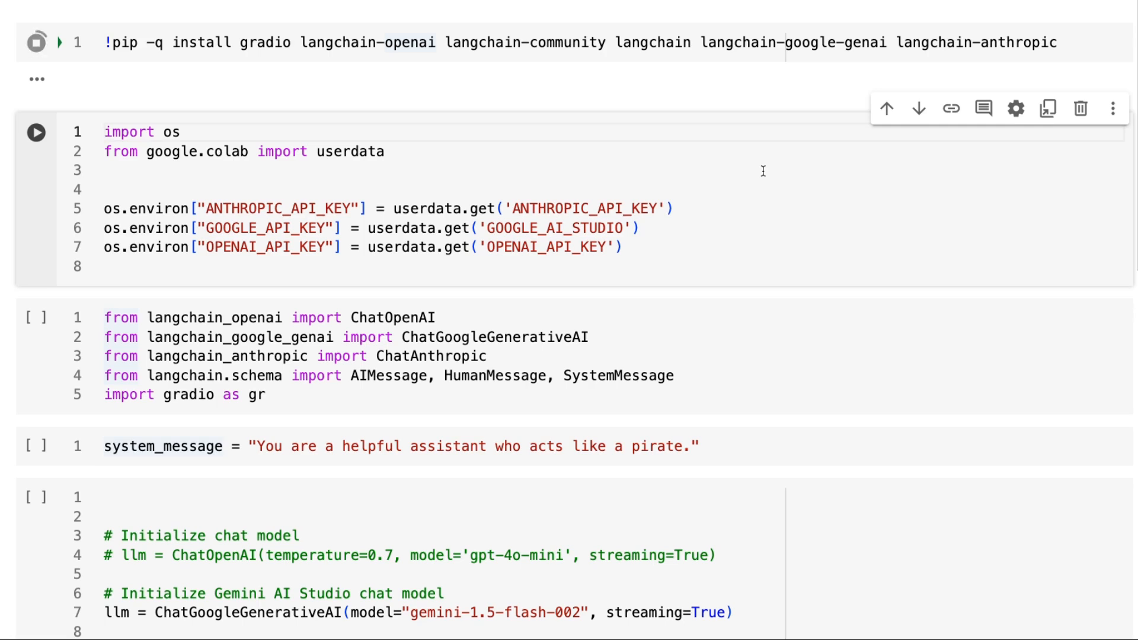
pyautogui.click(36, 42)
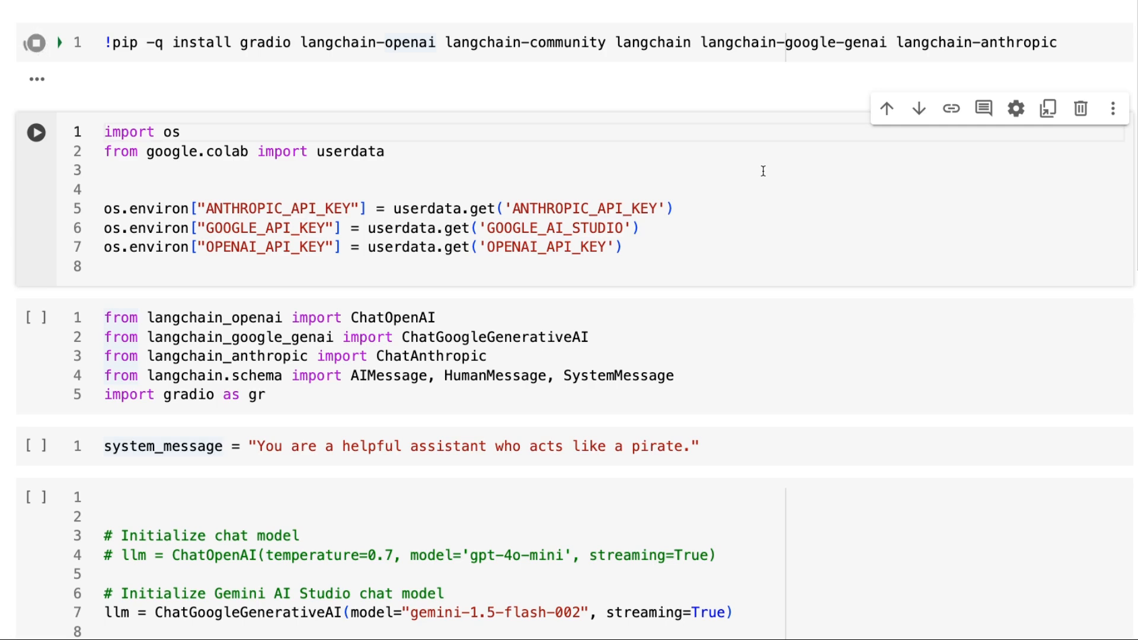
pyautogui.click(35, 41)
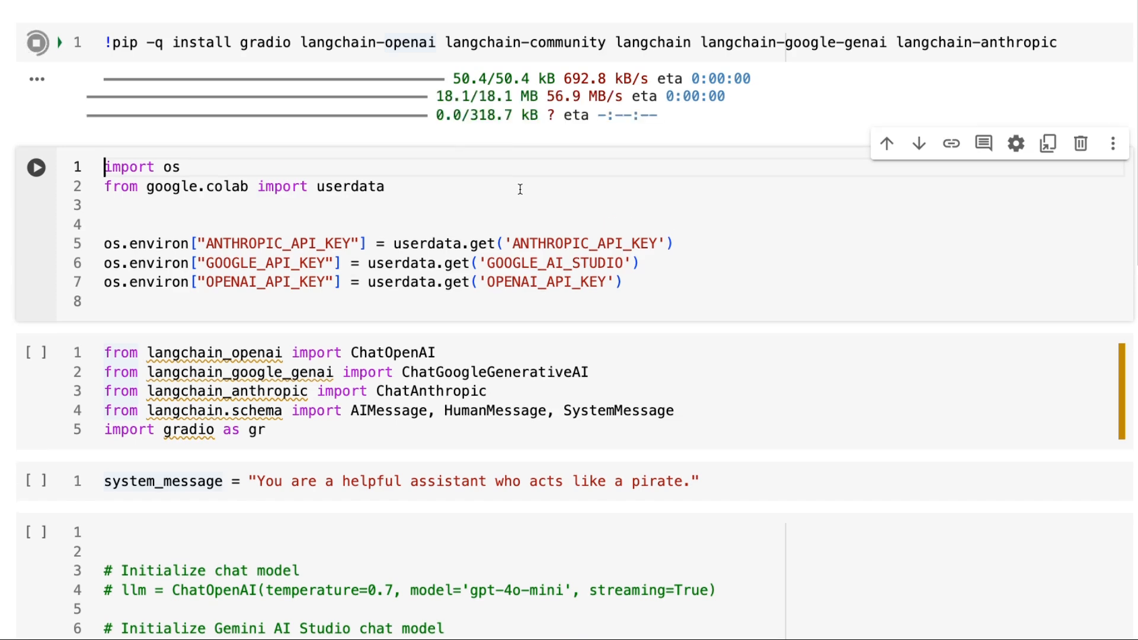
# Scroll to the API key cell and start running it
pyautogui.scroll(-3)
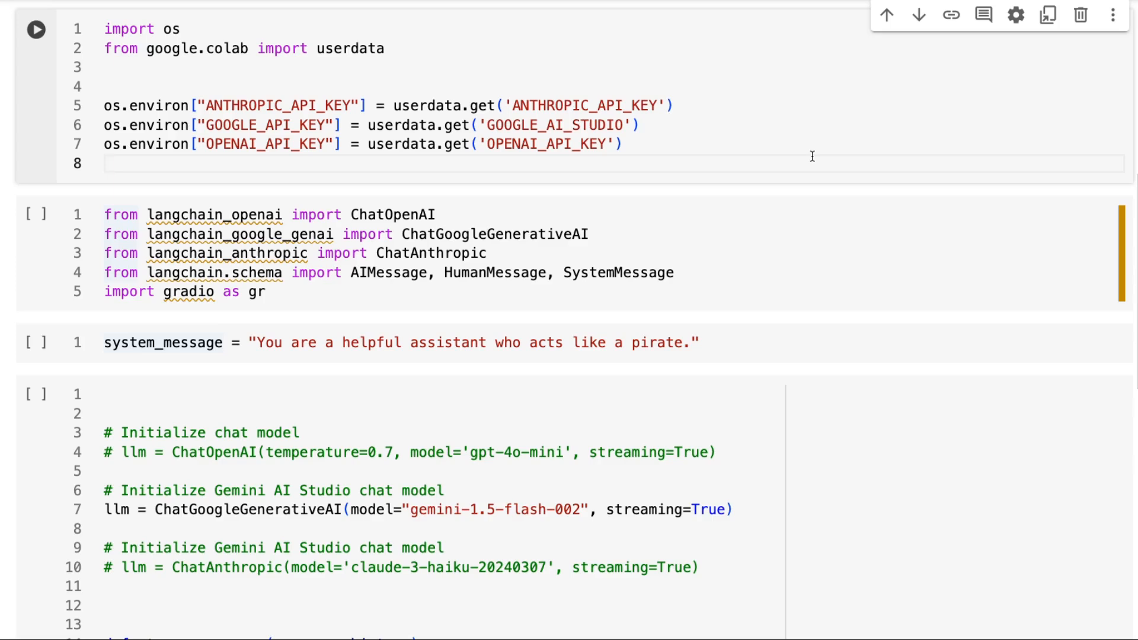
pyautogui.click(116, 163)
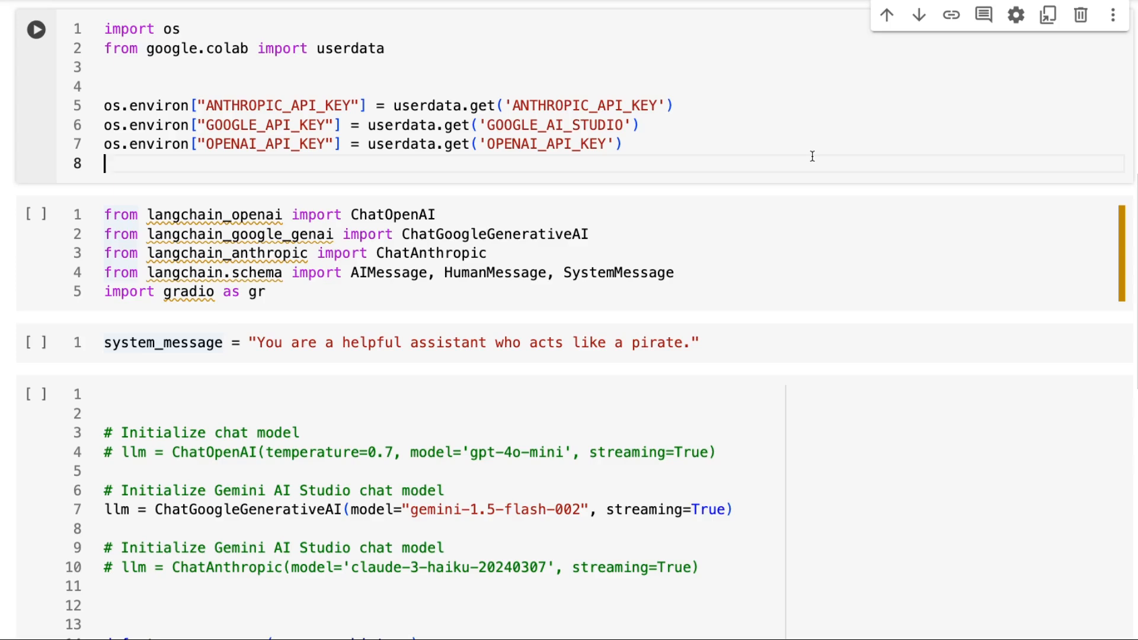
pyautogui.click(35, 29)
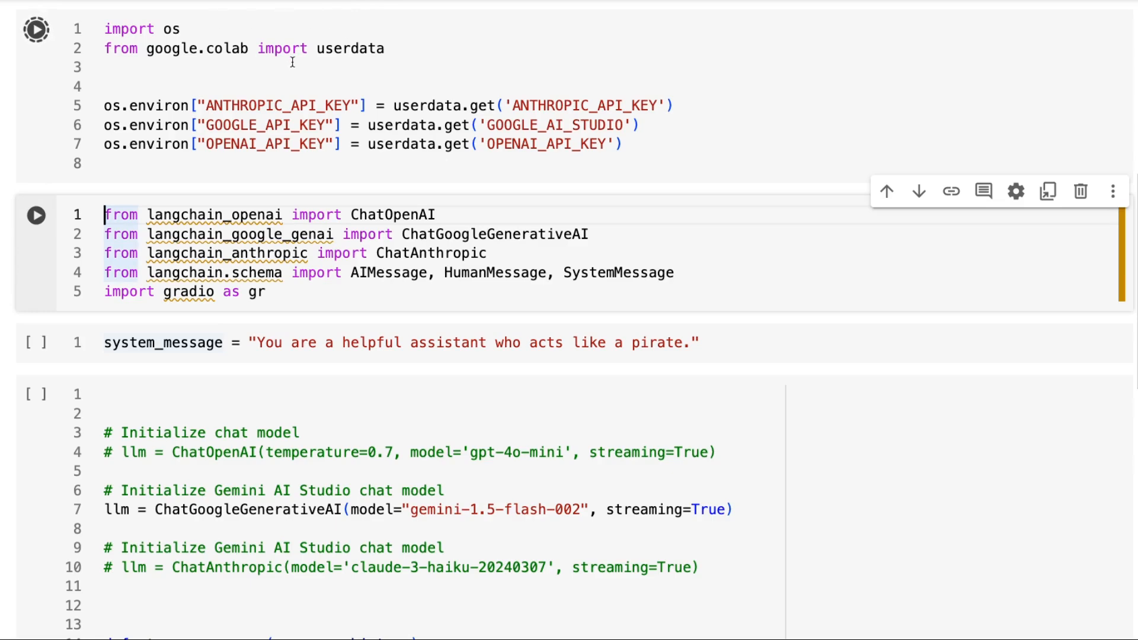
# Run the cell loading Anthropic, Google and OpenAI keys from secrets, reaching the imports cell
pyautogui.click(36, 29)
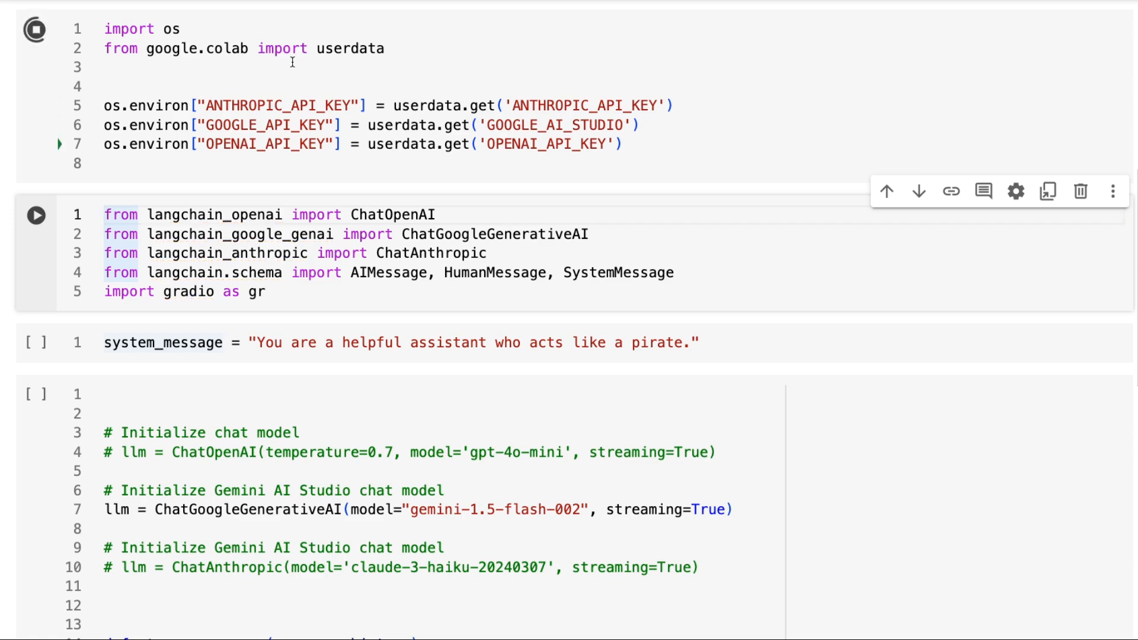
pyautogui.click(35, 29)
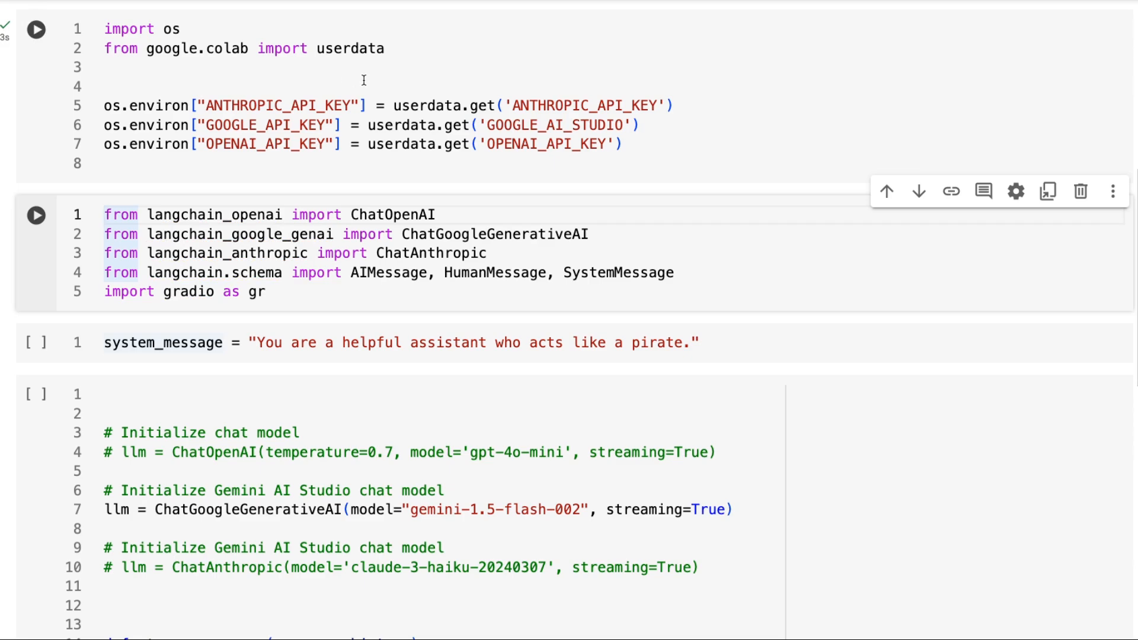
pyautogui.click(36, 28)
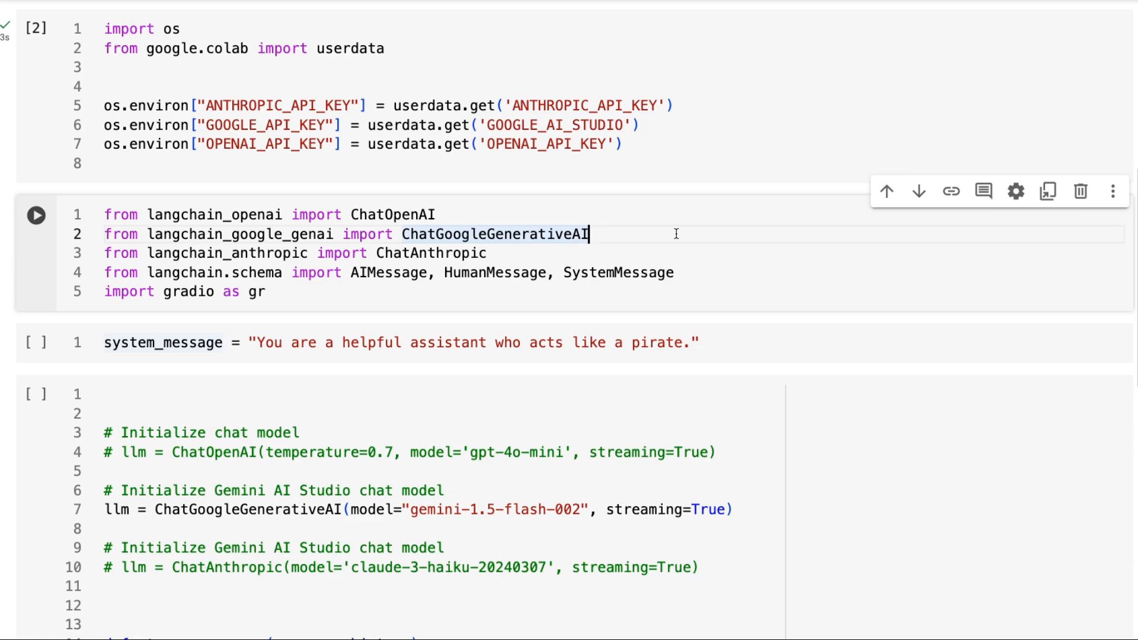
pyautogui.moveTo(436, 202)
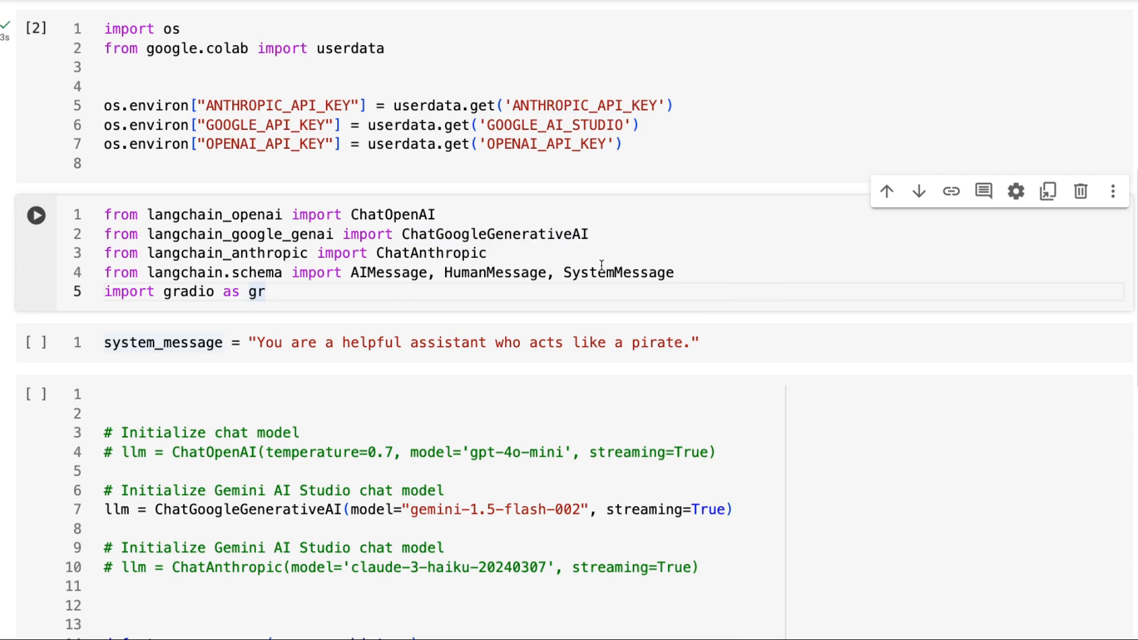
pyautogui.moveTo(478, 288)
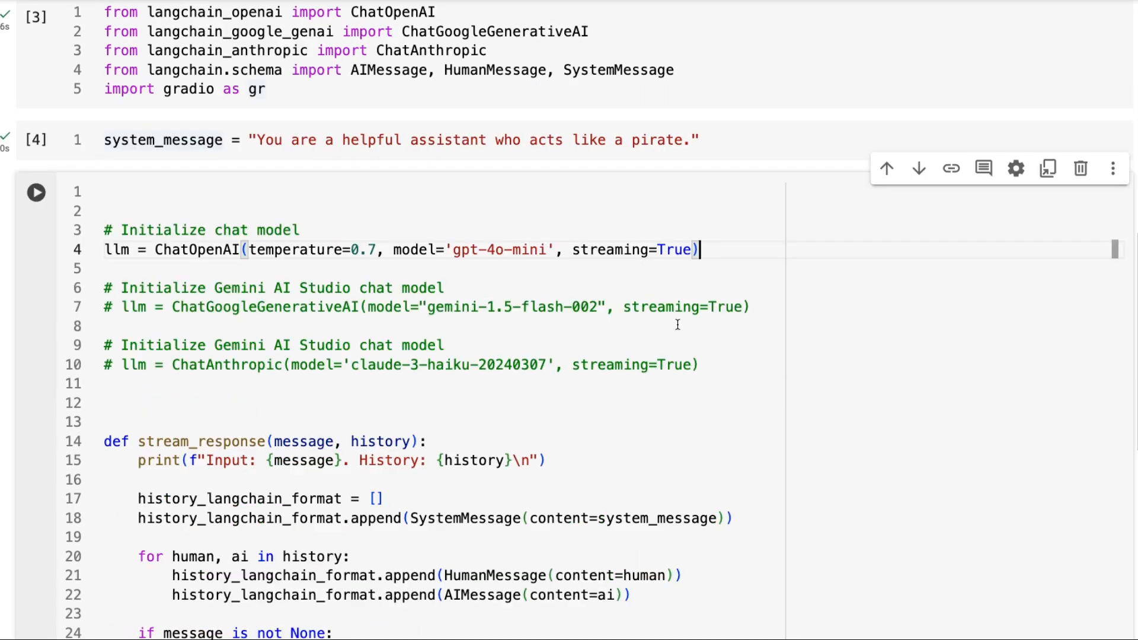
# Run the model cell to launch the GPT-4o mini Gradio chat with share=True, debug=True
pyautogui.click(36, 192)
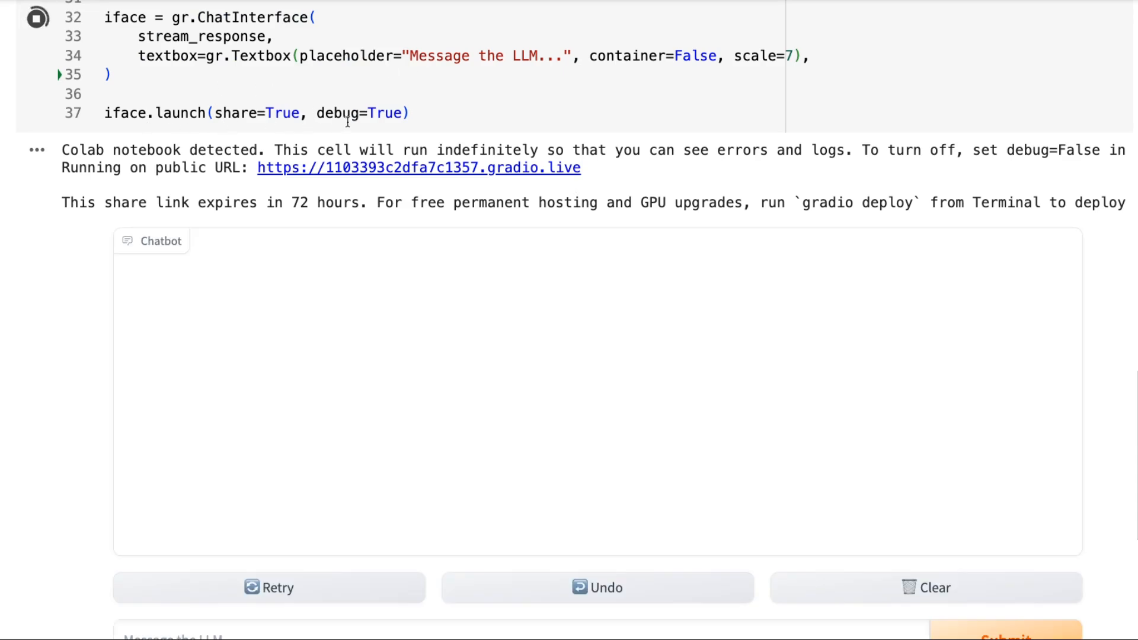
pyautogui.moveTo(472, 168)
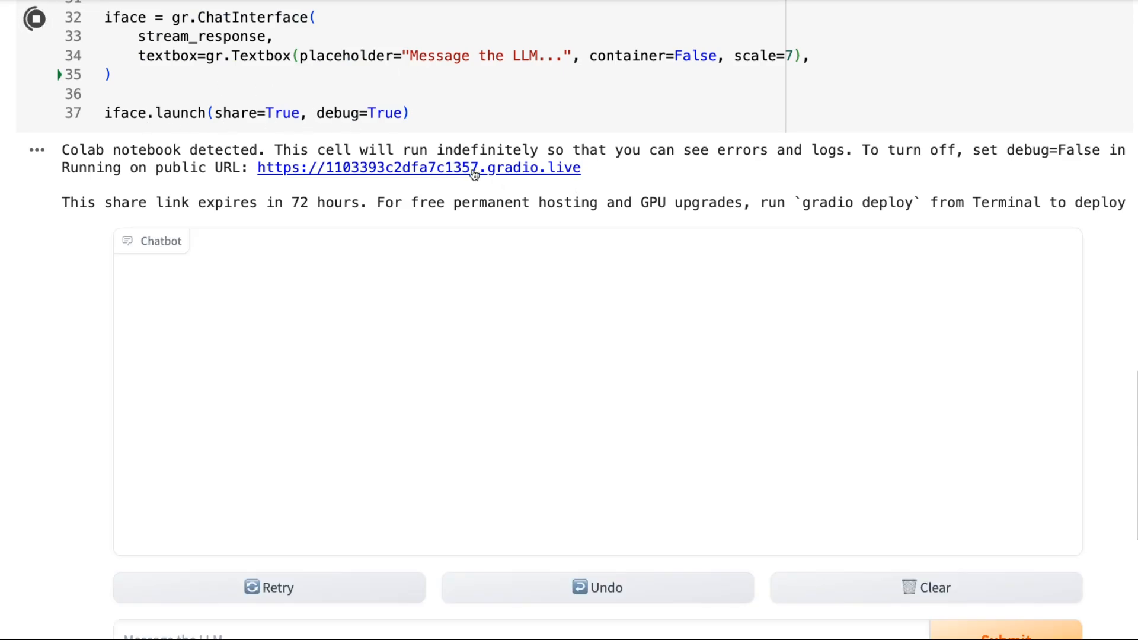
pyautogui.scroll(-3)
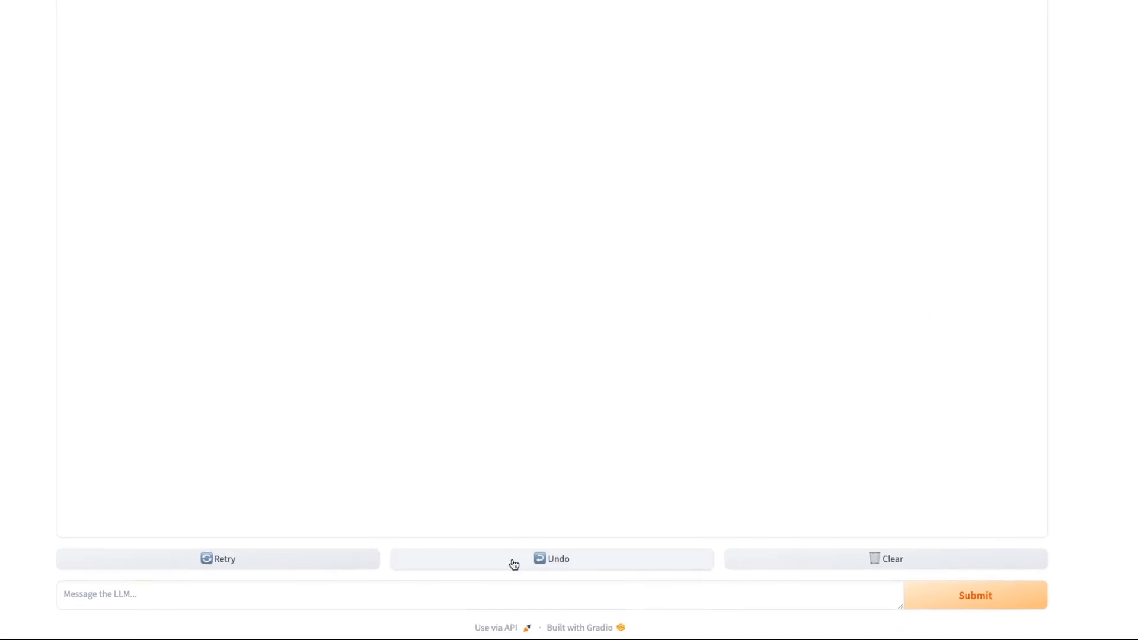
pyautogui.scroll(3)
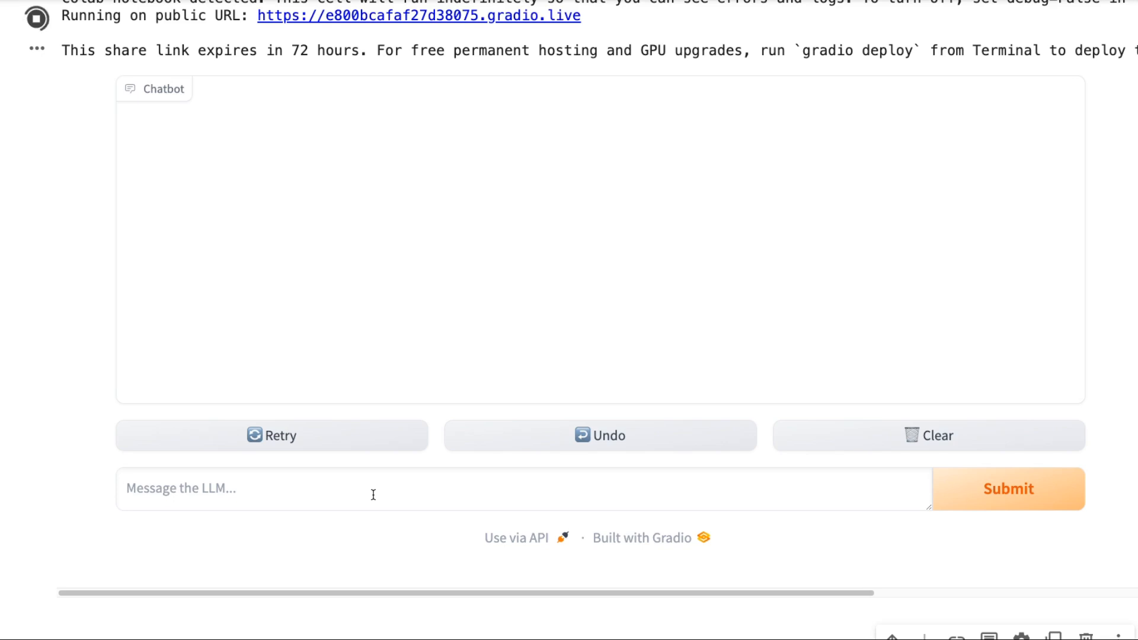
# Send 'hi there?' then 'write 500 words about LLMs' and watch the streamed reply
pyautogui.click(1008, 488)
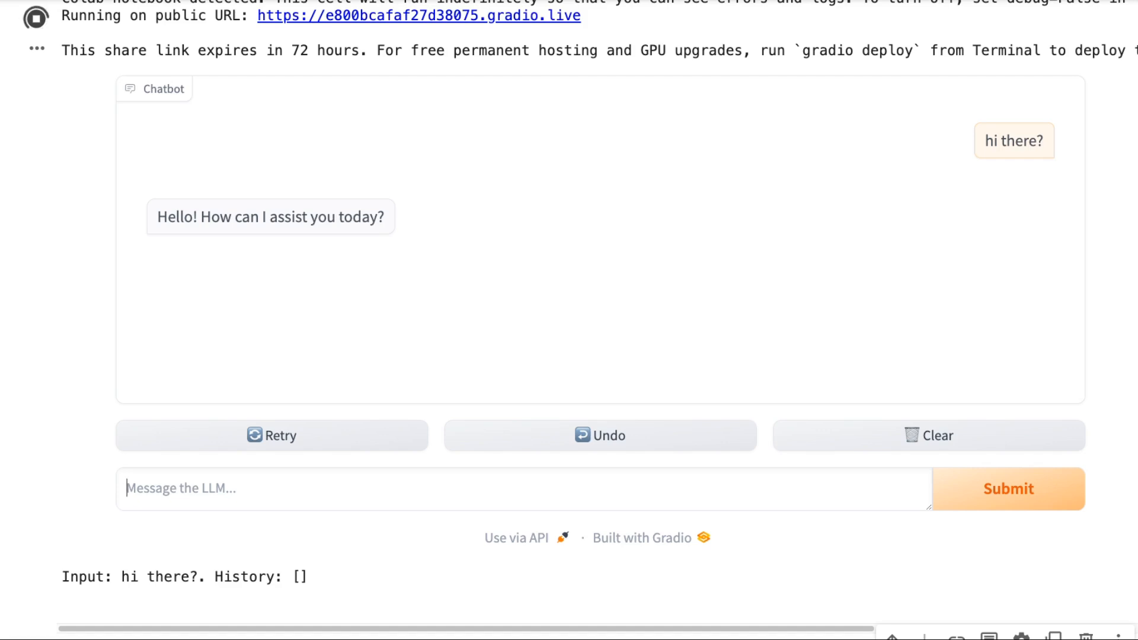
pyautogui.click(1006, 488)
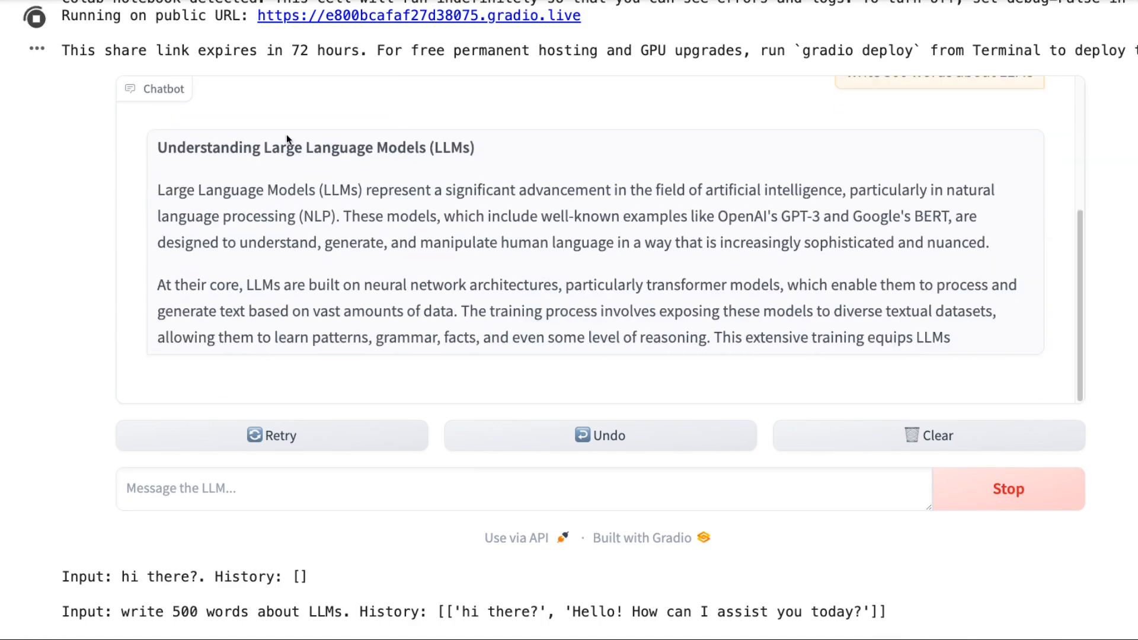
pyautogui.scroll(-3)
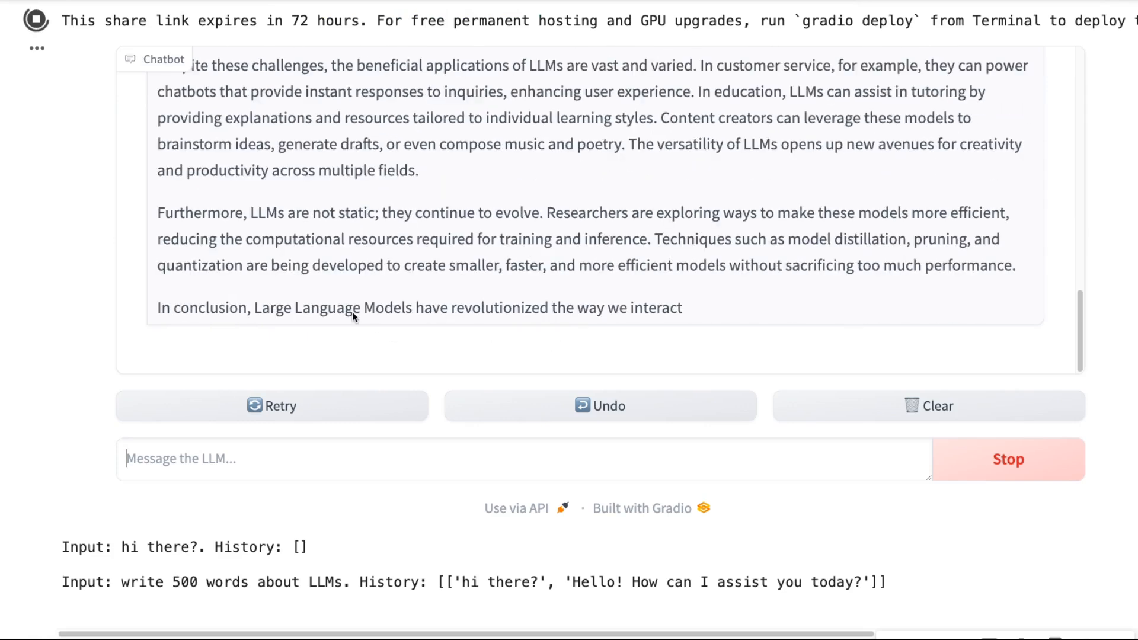
pyautogui.scroll(3)
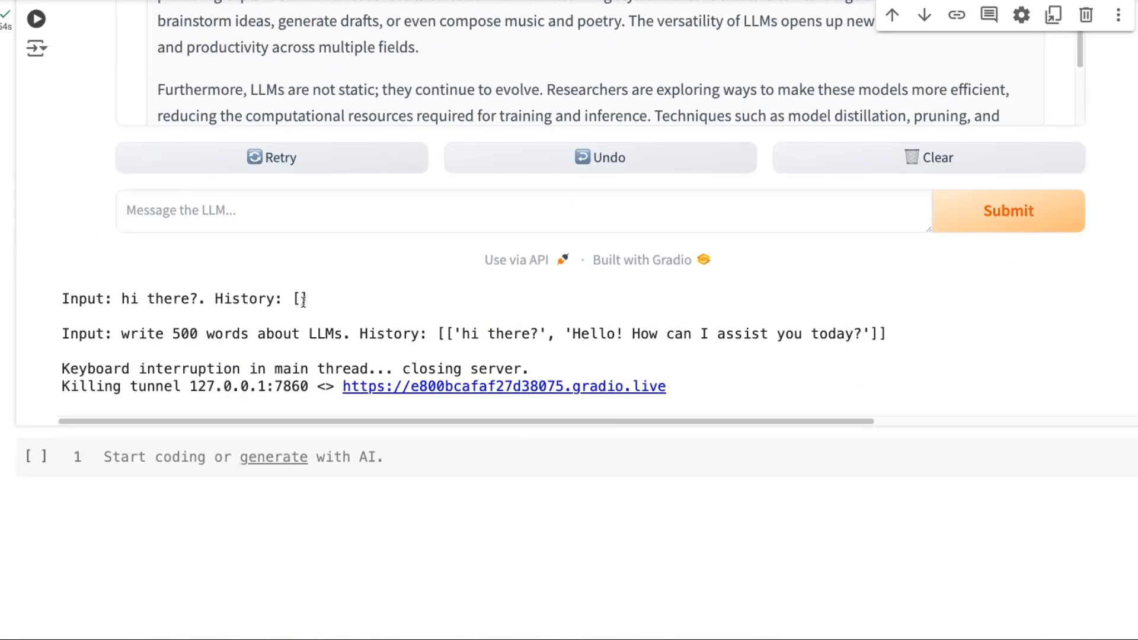
# Stop the server, comment out the SystemMessage append line, and rename iface to demo_interface
pyautogui.scroll(3)
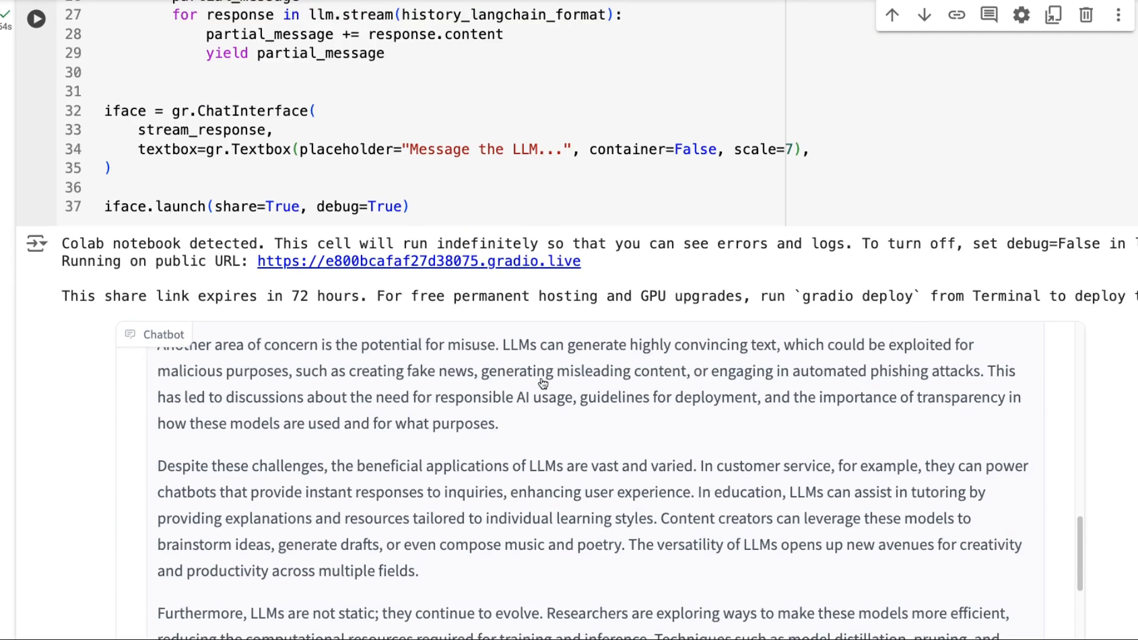
pyautogui.scroll(3)
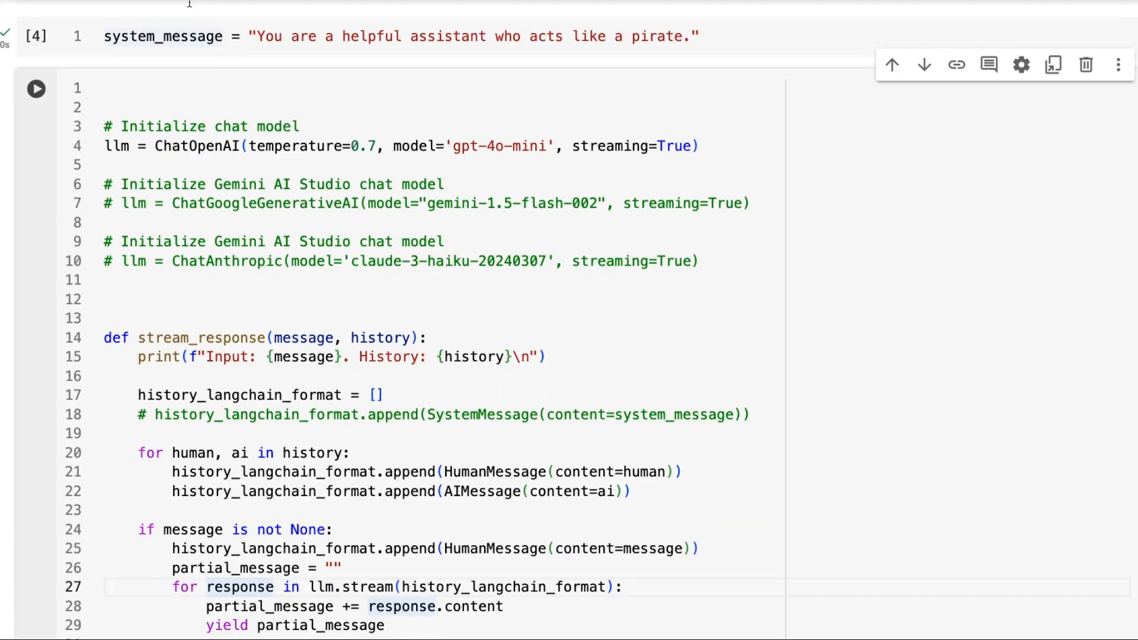
pyautogui.moveTo(271, 234)
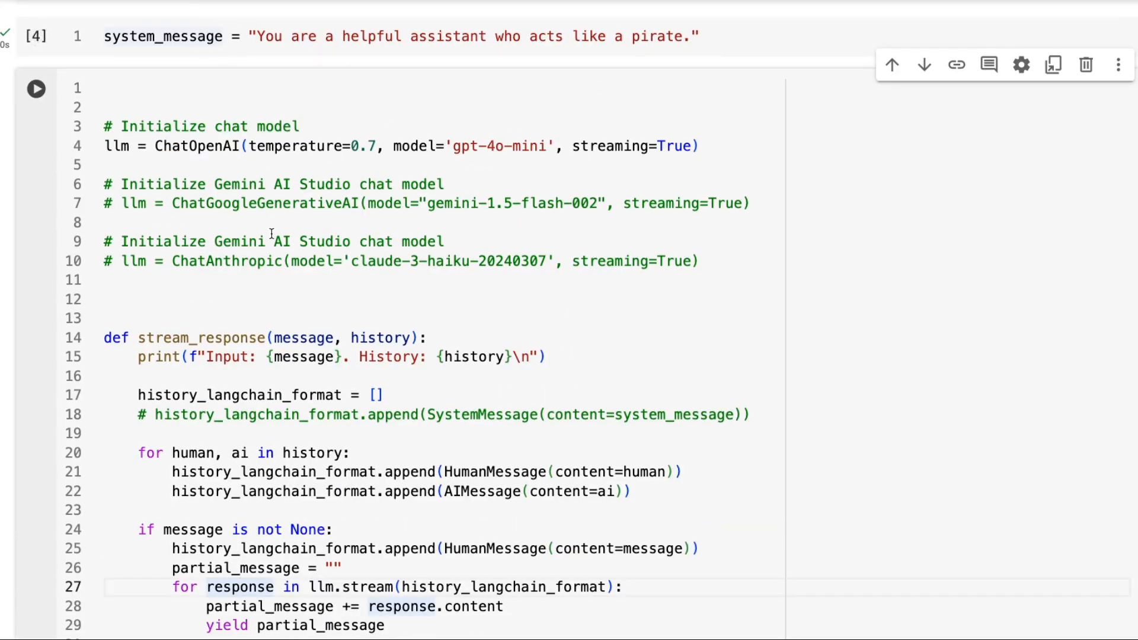
pyautogui.scroll(-3)
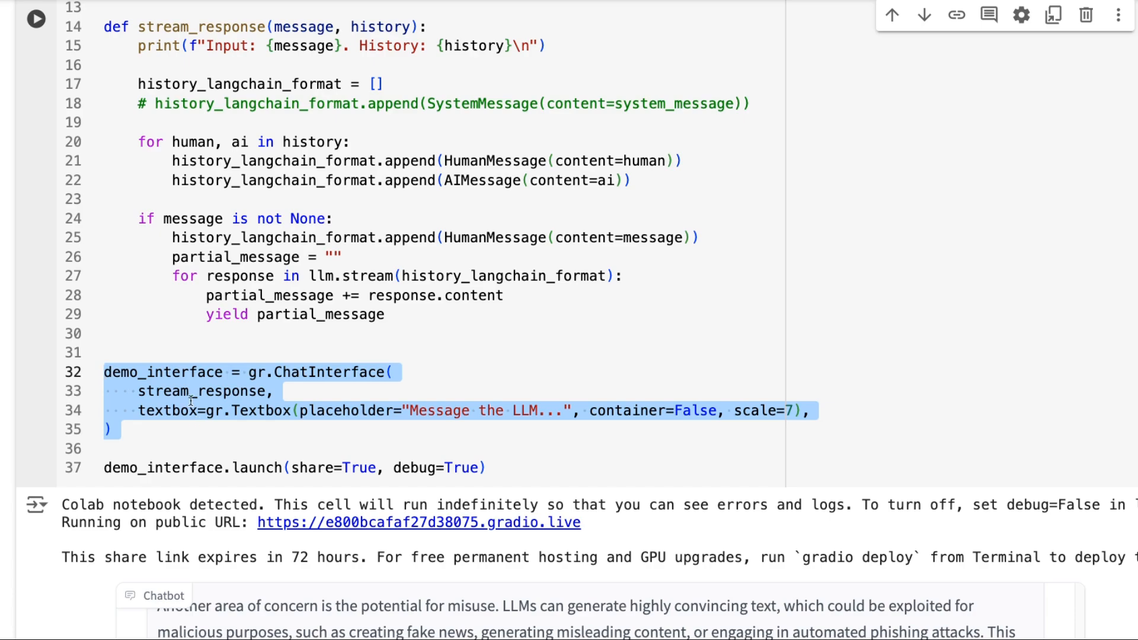
pyautogui.scroll(-3)
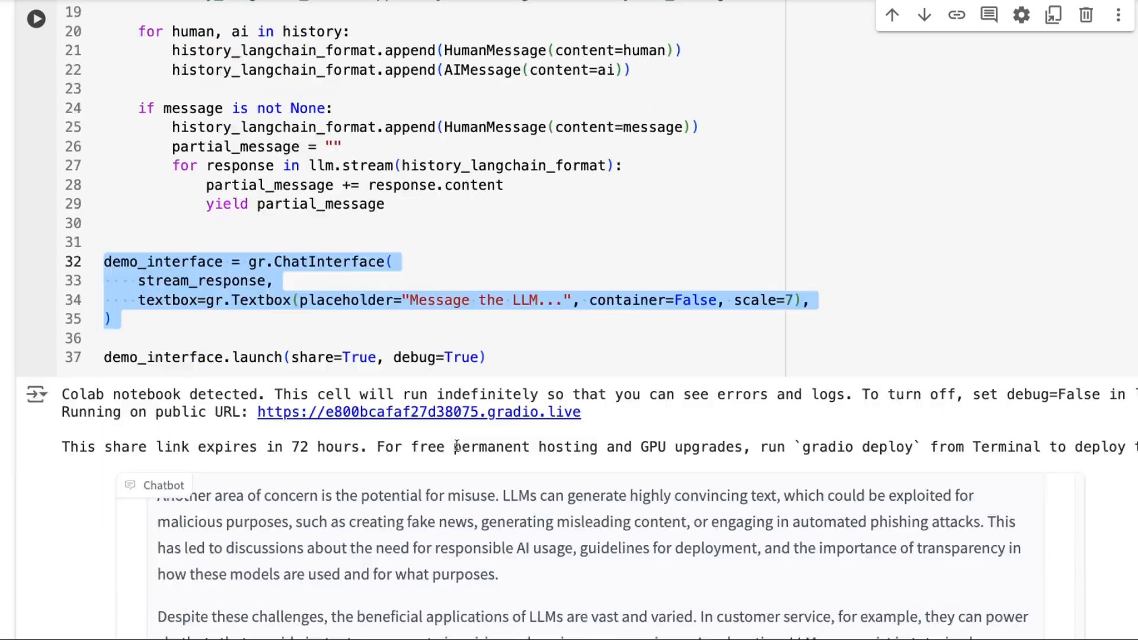
pyautogui.scroll(-3)
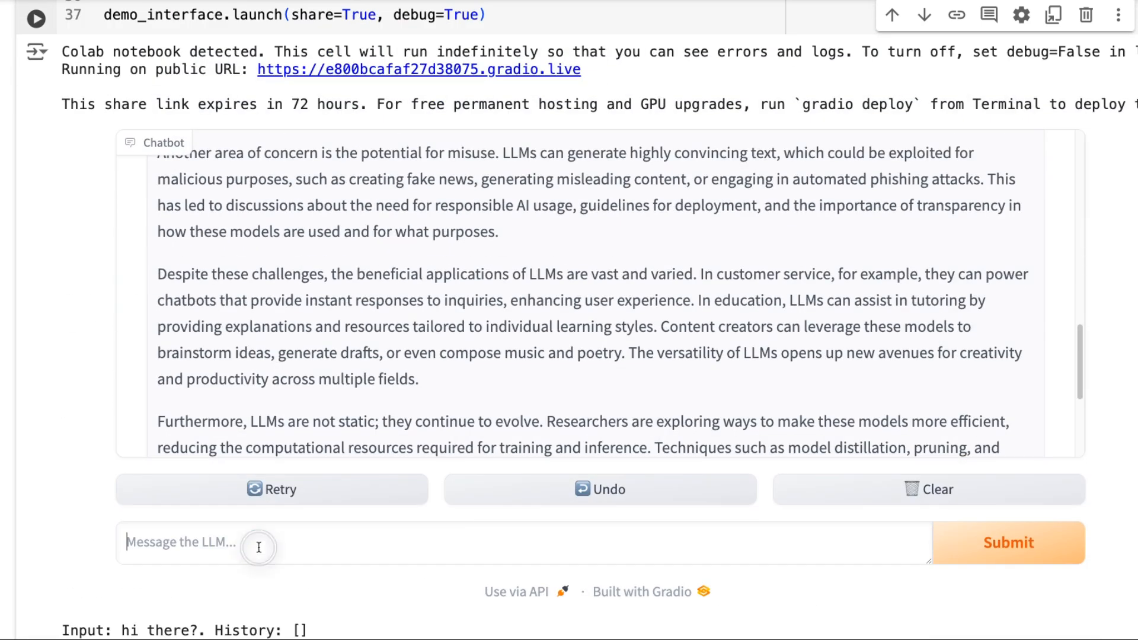
pyautogui.scroll(3)
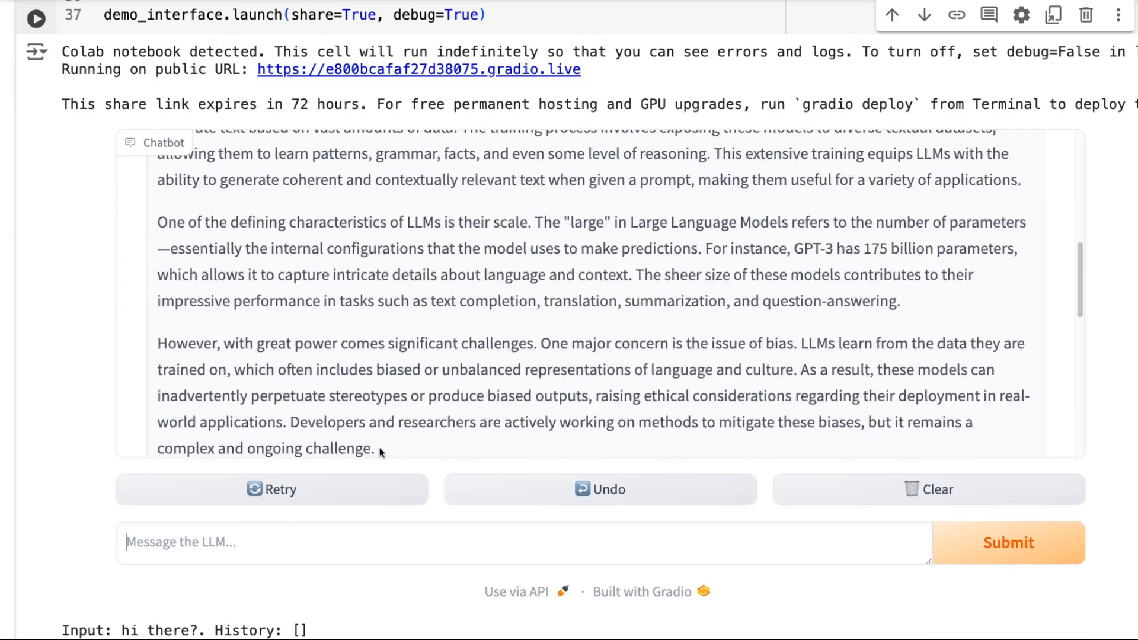
pyautogui.scroll(3)
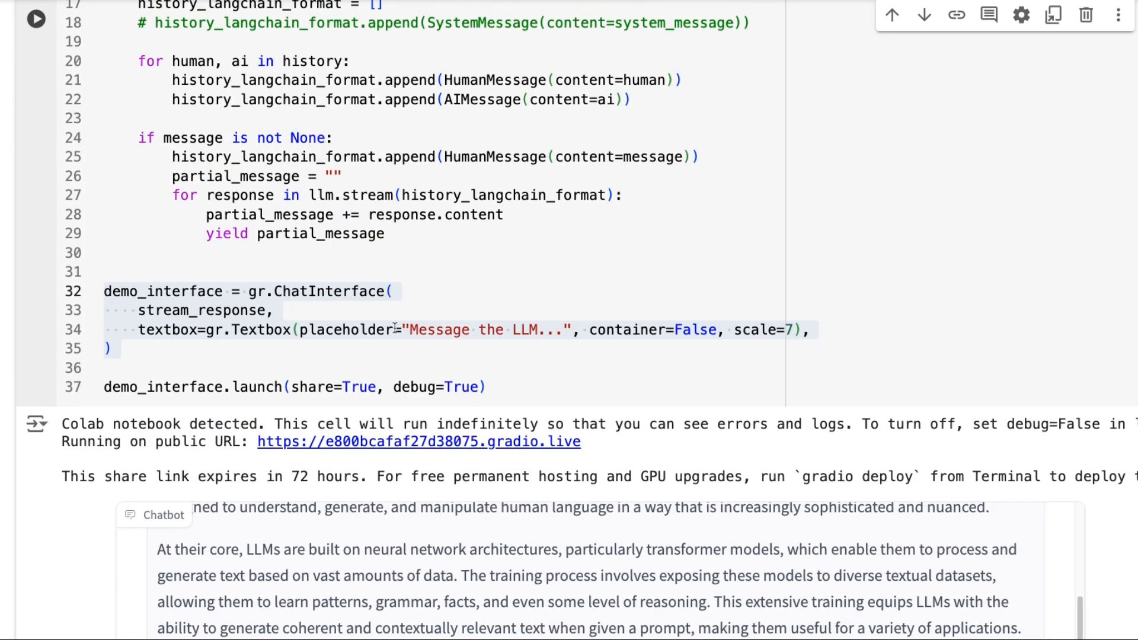
# Uncomment the SystemMessage append line inside stream_response
pyautogui.scroll(3)
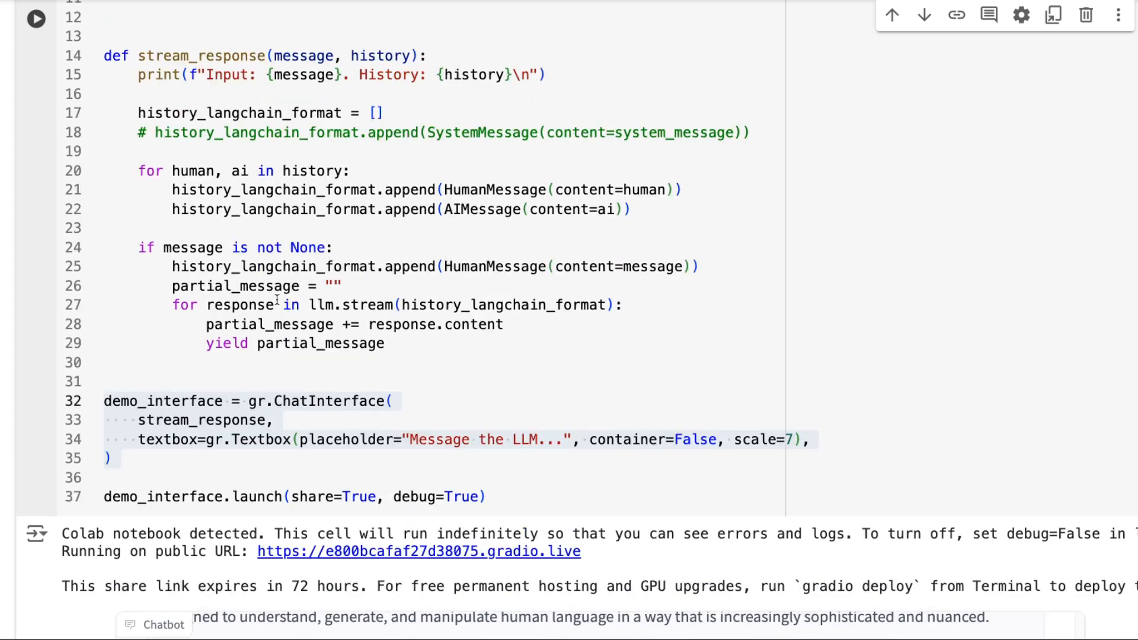
pyautogui.doubleClick(203, 419)
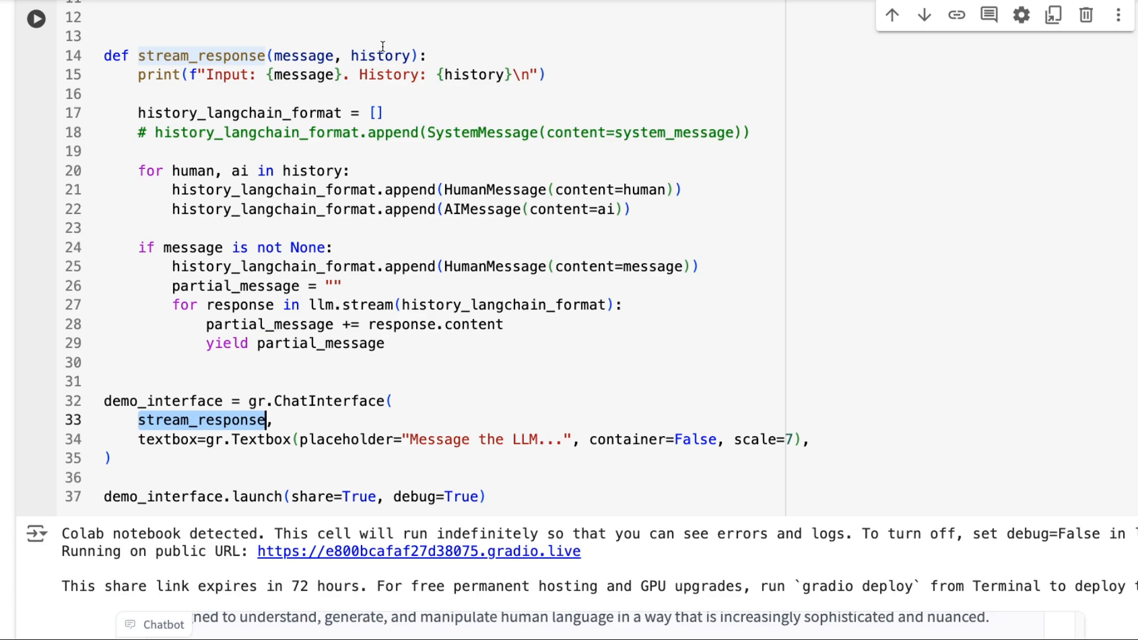
pyautogui.moveTo(355, 41)
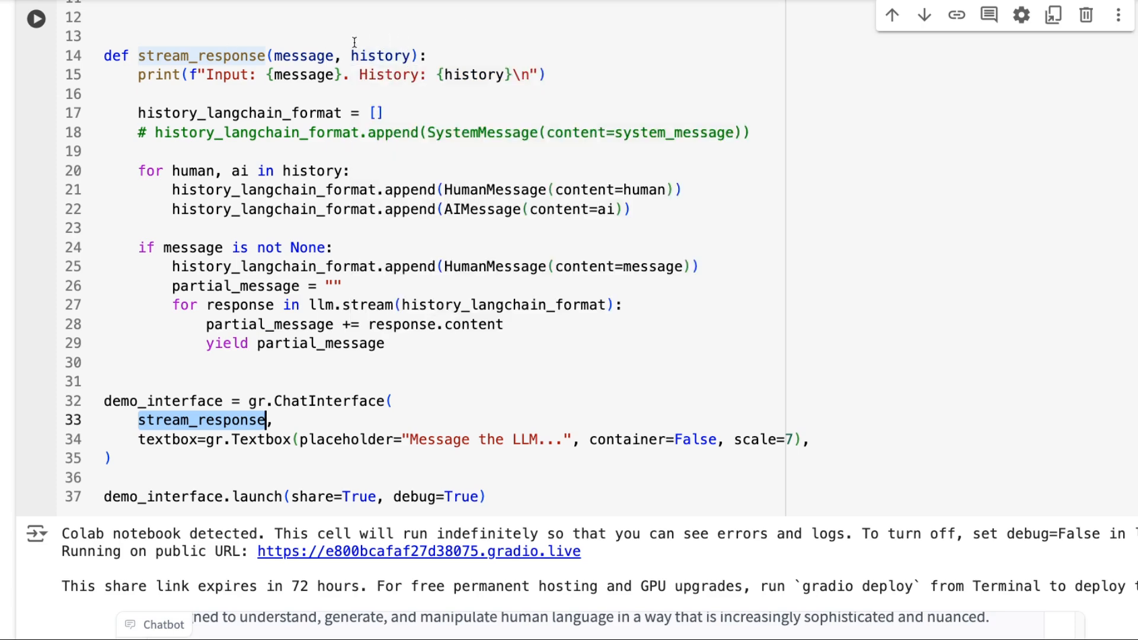
pyautogui.moveTo(384, 56)
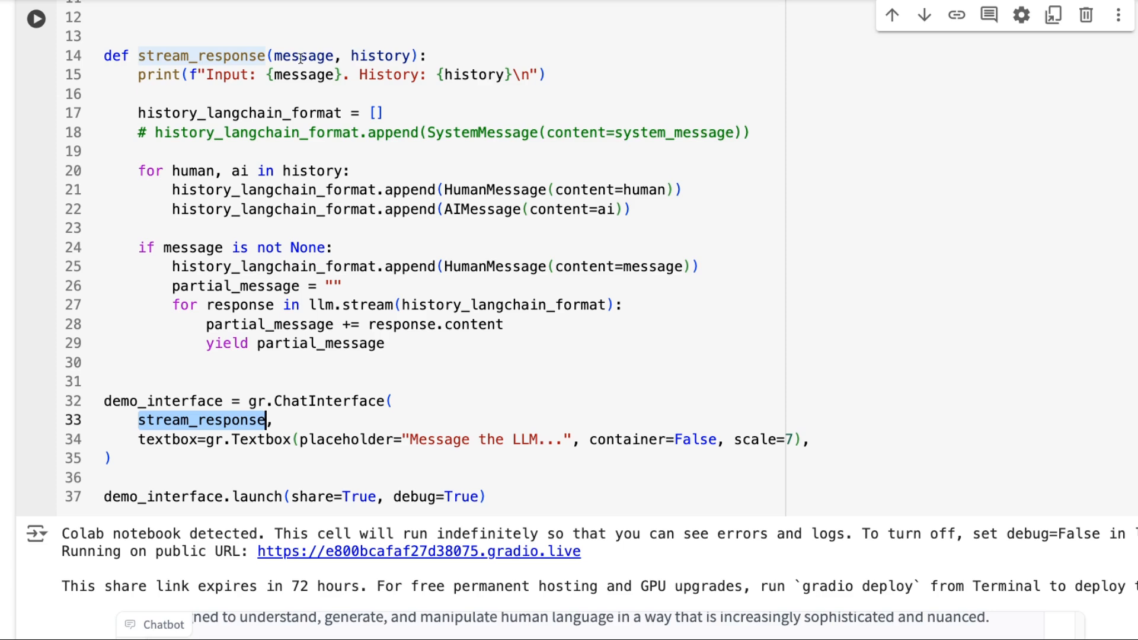
pyautogui.moveTo(345, 155)
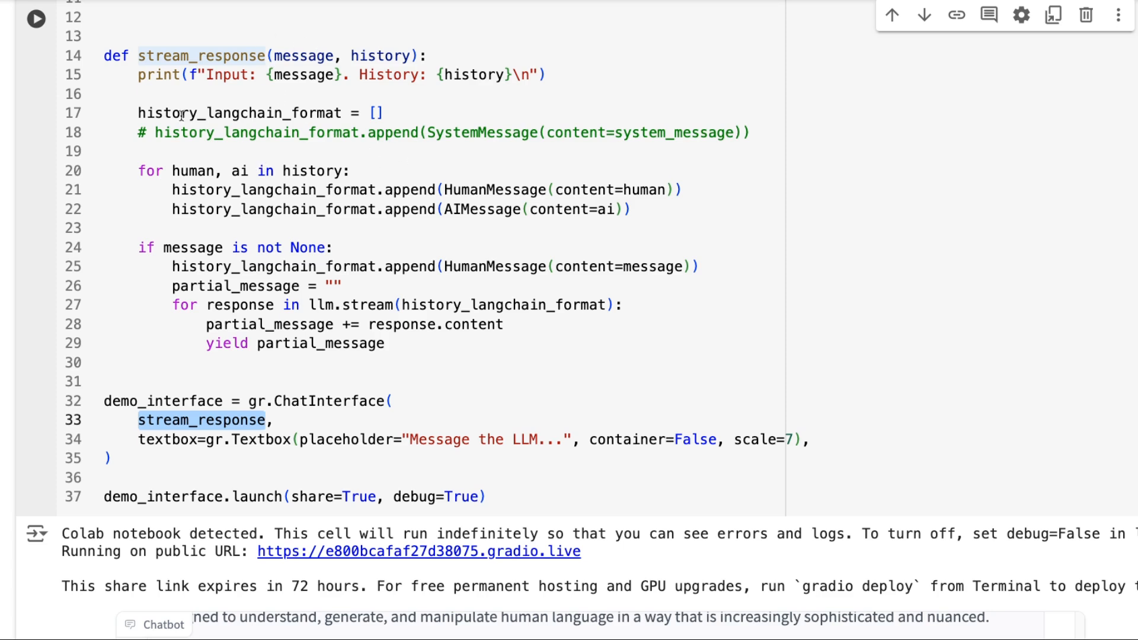
pyautogui.click(520, 190)
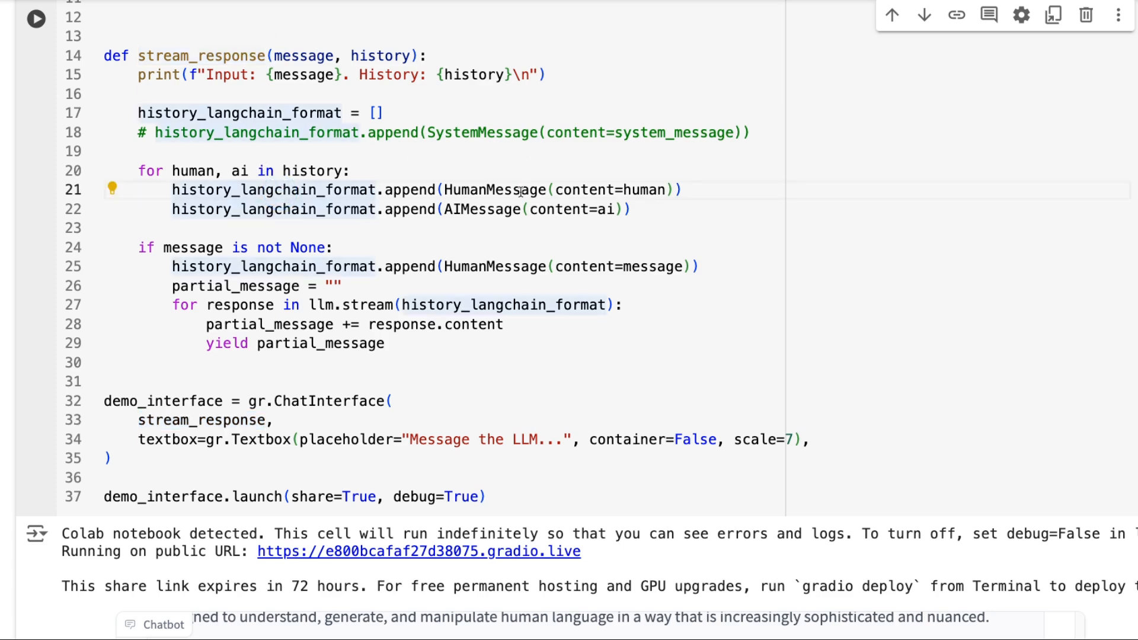
pyautogui.scroll(3)
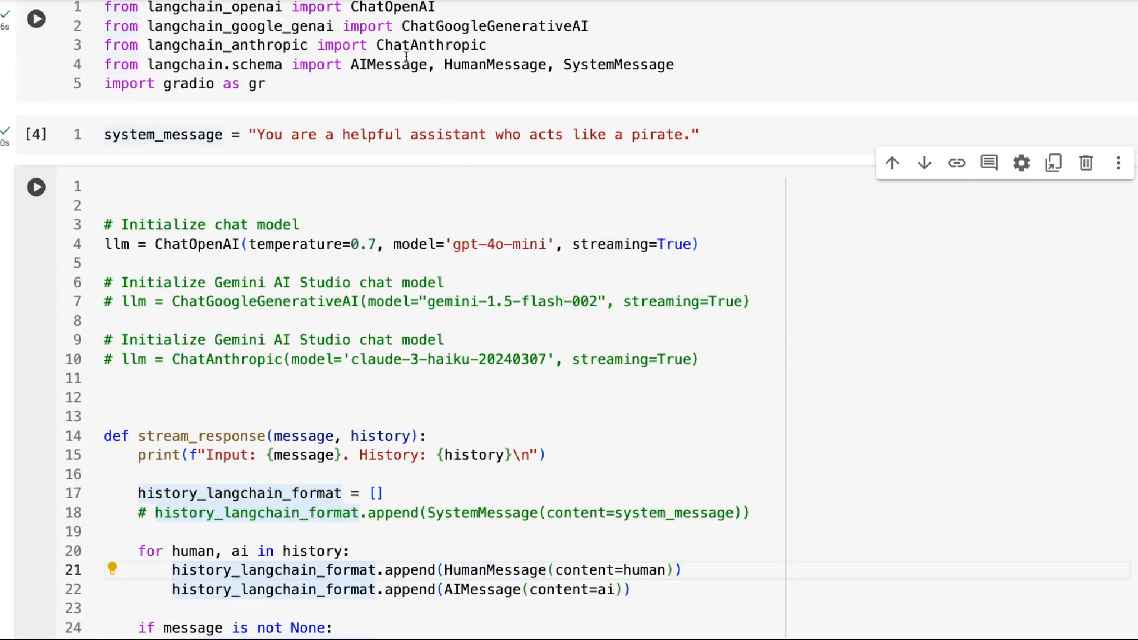
pyautogui.moveTo(490, 57)
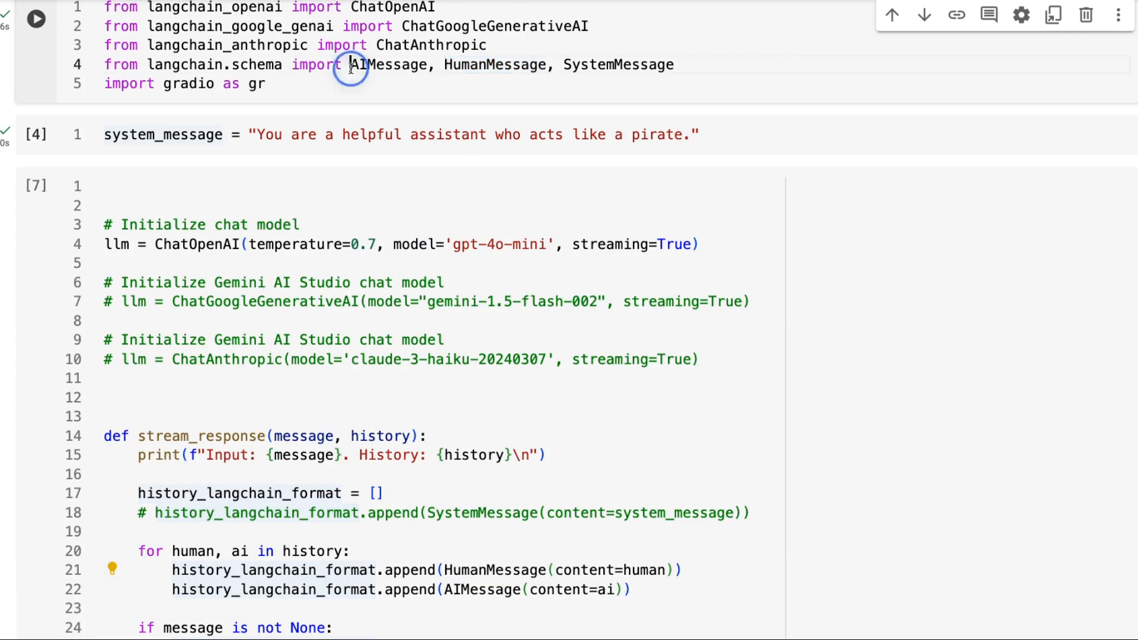
pyautogui.scroll(-3)
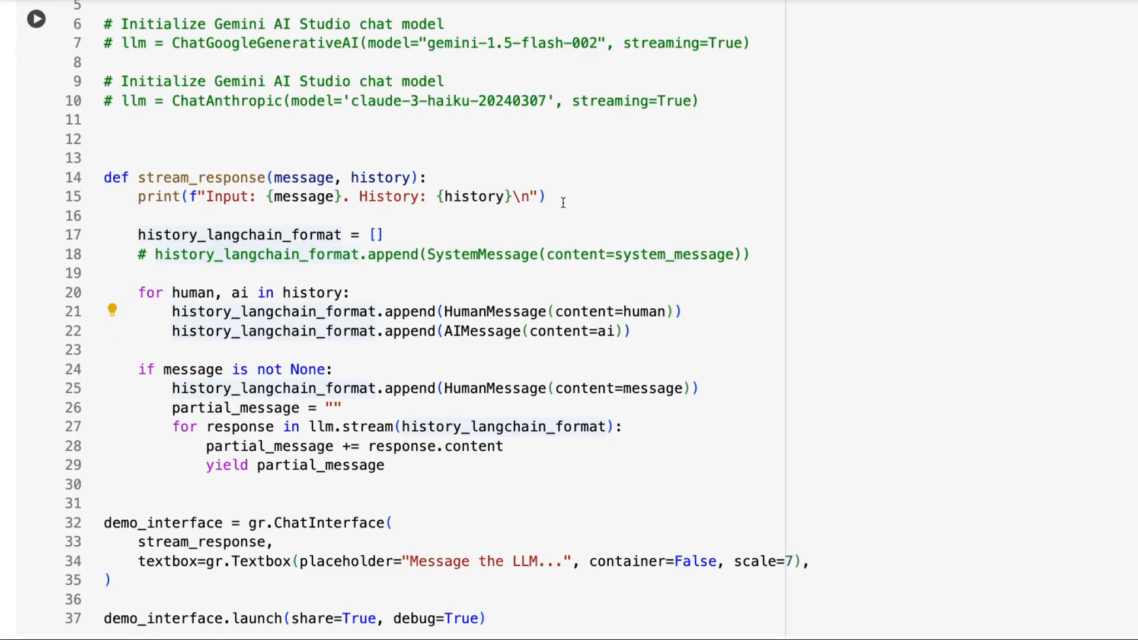
# Edit the model lines so Gemini 1.5 Flash replaces GPT-4o mini
pyautogui.click(35, 19)
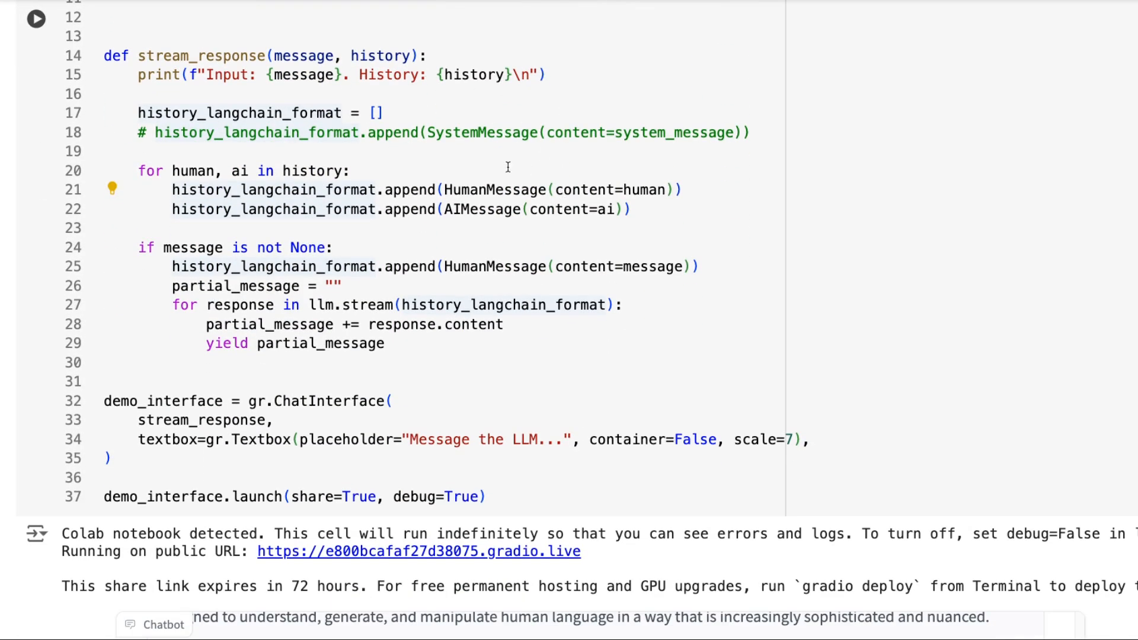
pyautogui.moveTo(256, 158)
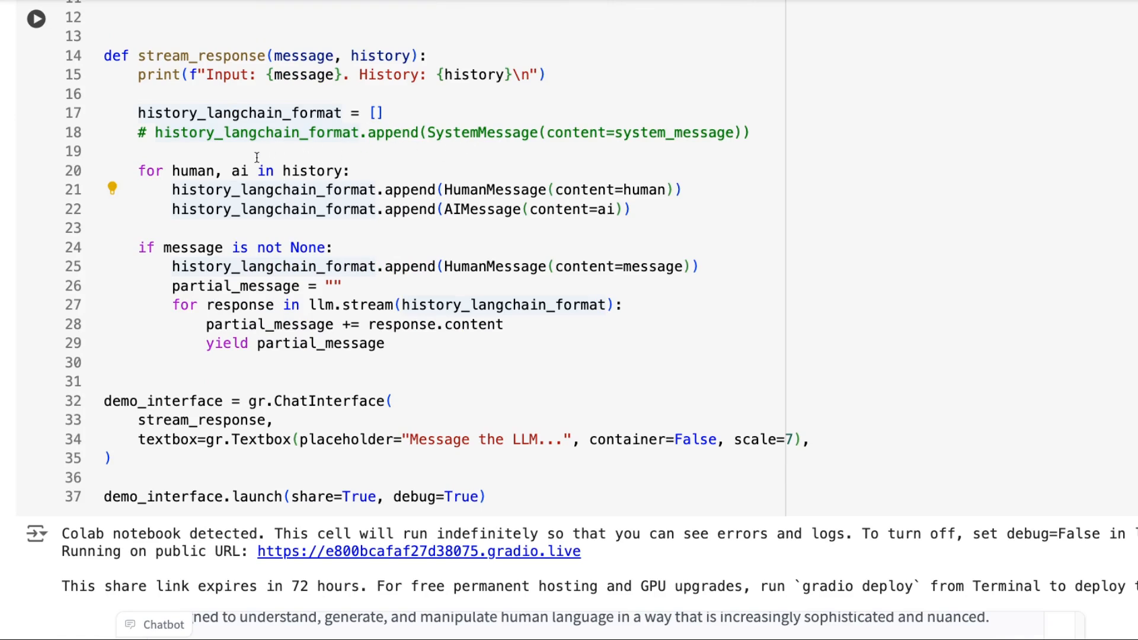
pyautogui.moveTo(339, 183)
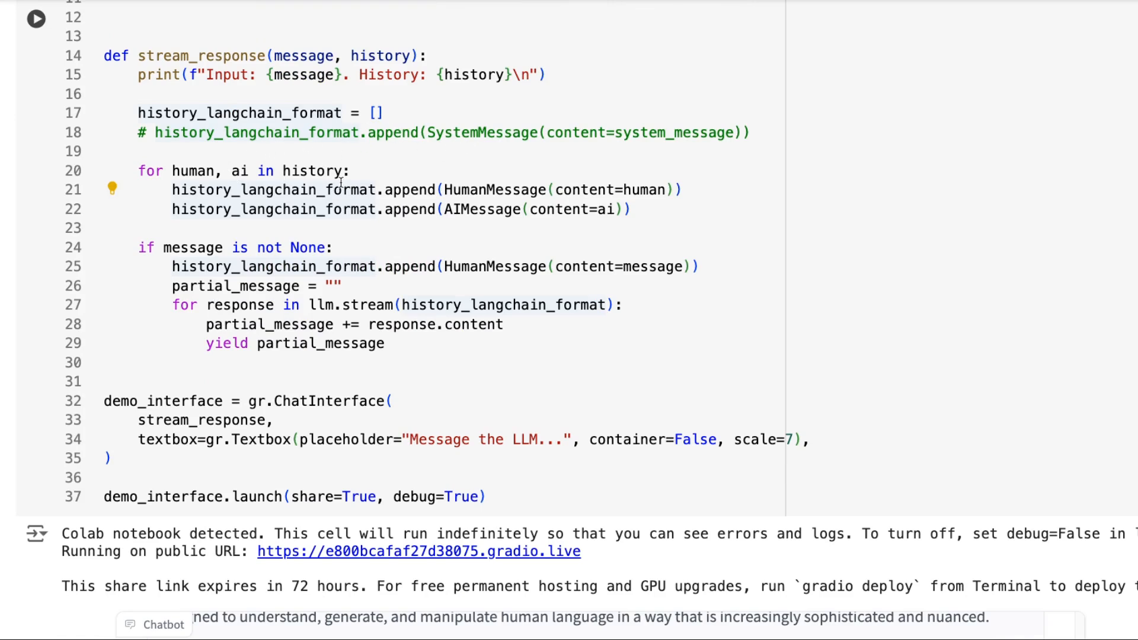
pyautogui.moveTo(488, 196)
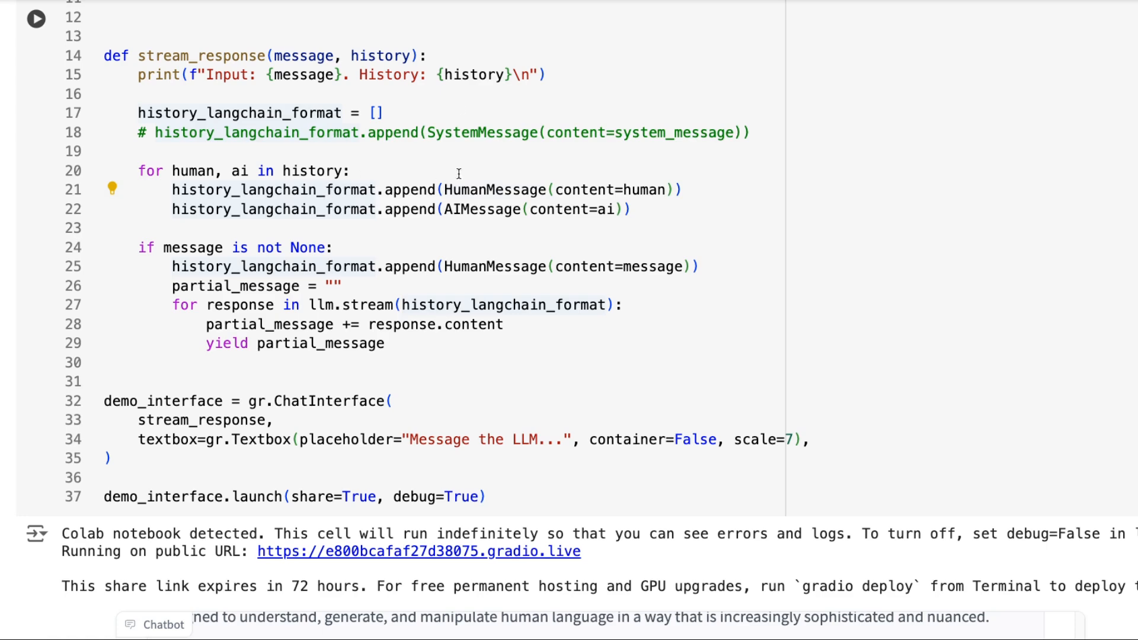
pyautogui.moveTo(499, 219)
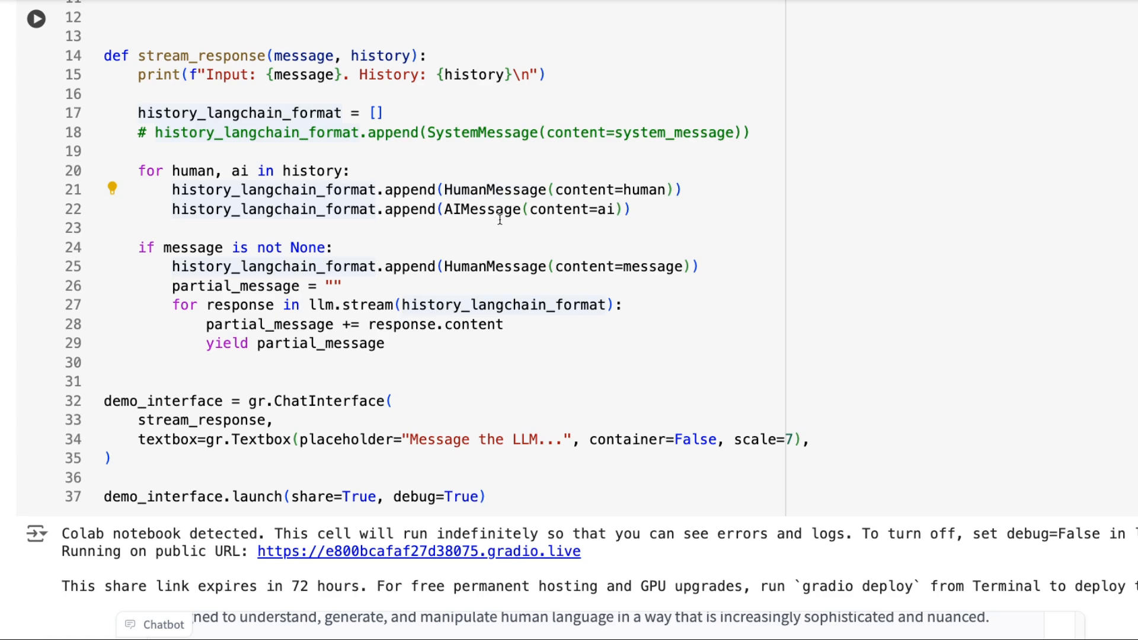
pyautogui.click(355, 114)
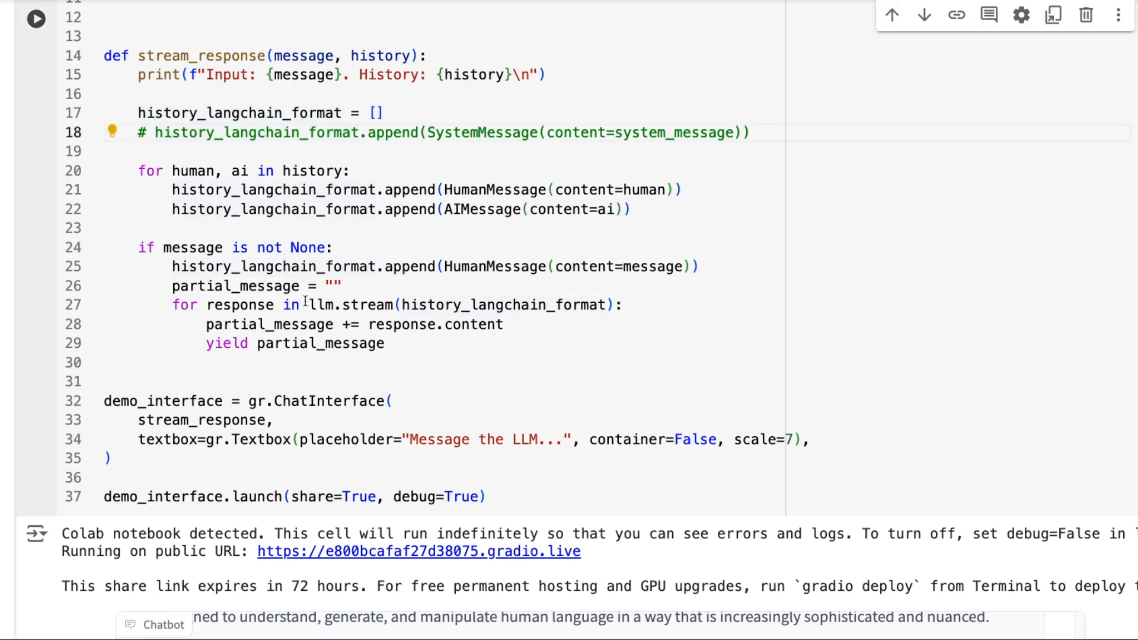
pyautogui.moveTo(465, 296)
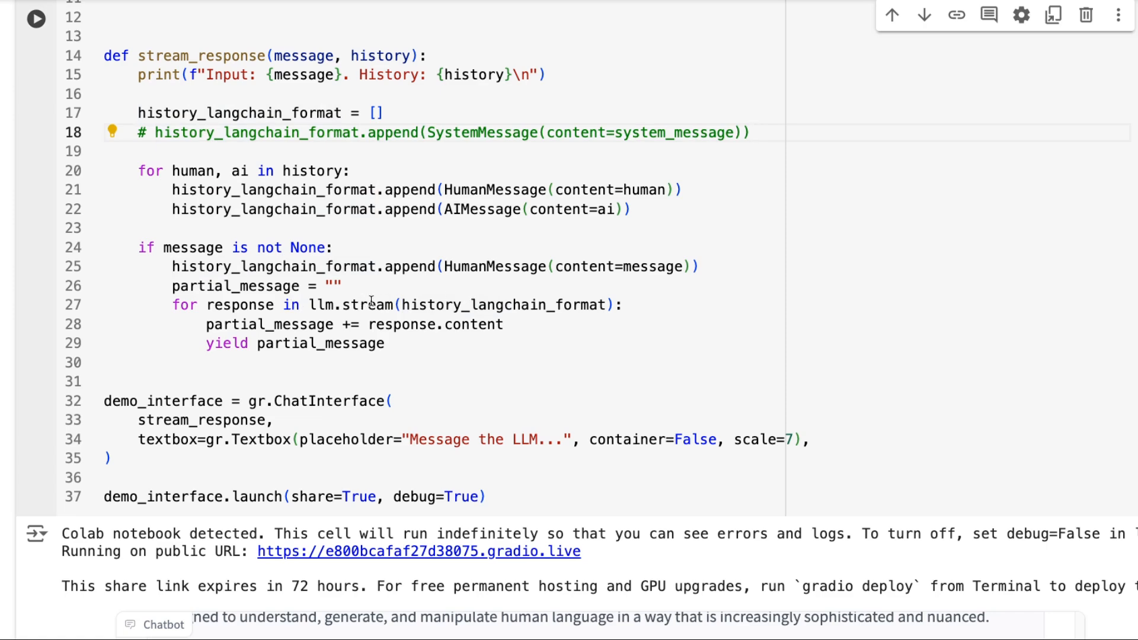
pyautogui.moveTo(371, 305)
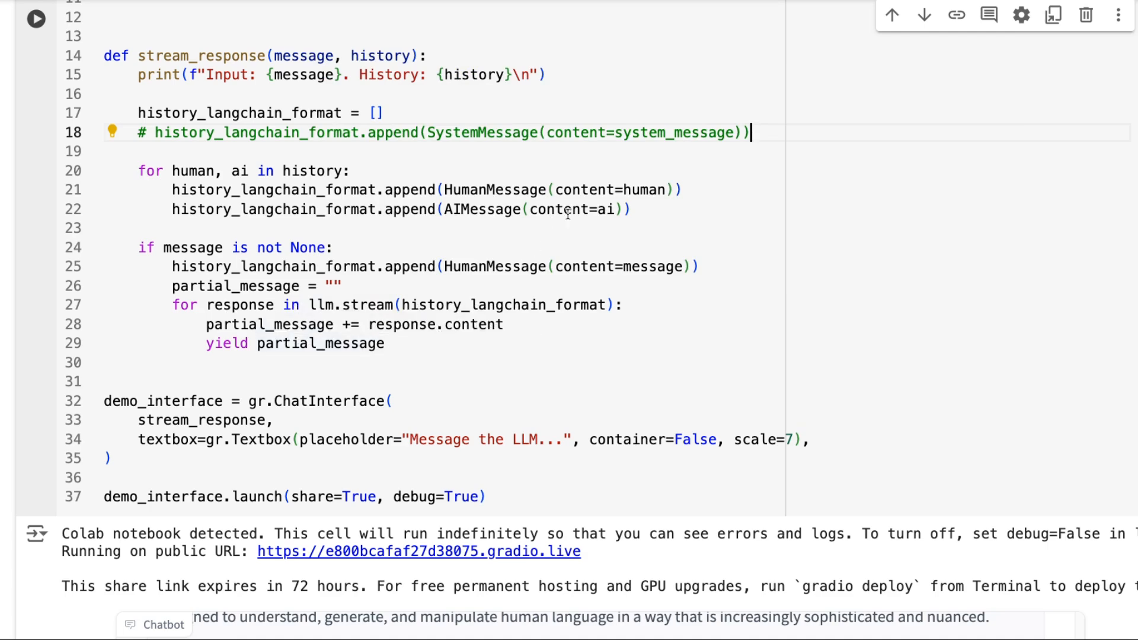
pyautogui.moveTo(759, 133)
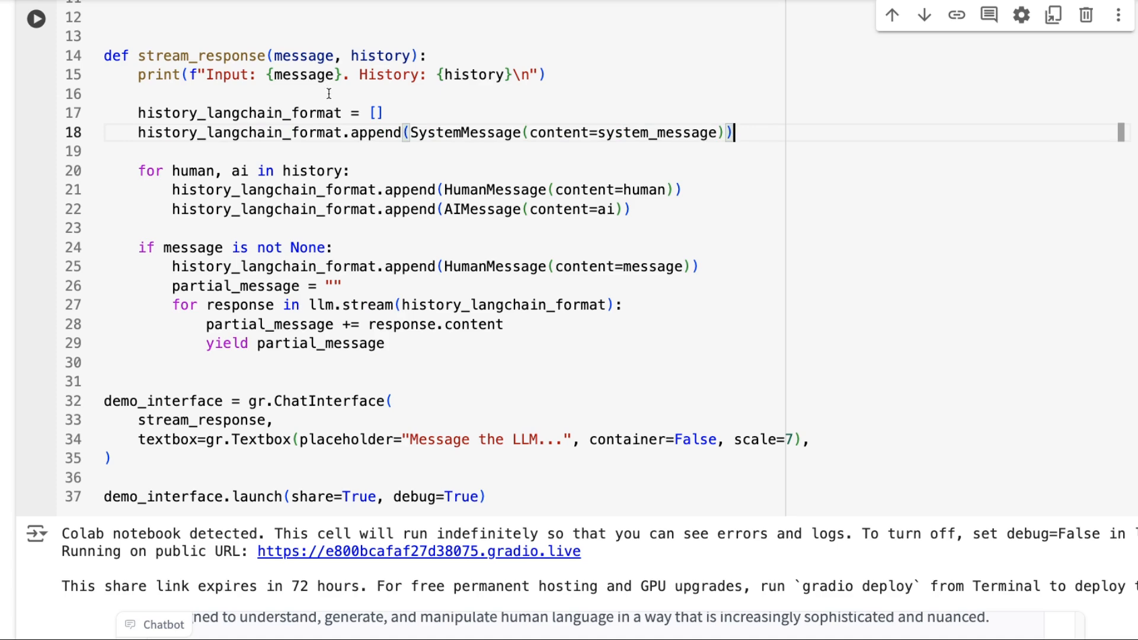
pyautogui.click(377, 113)
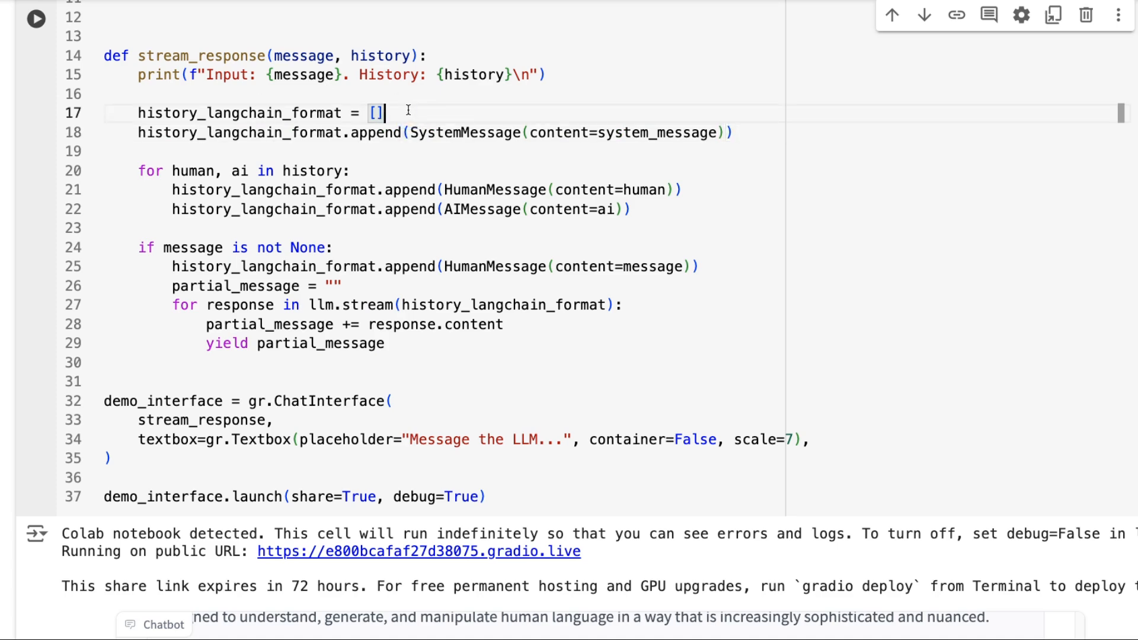
pyautogui.scroll(3)
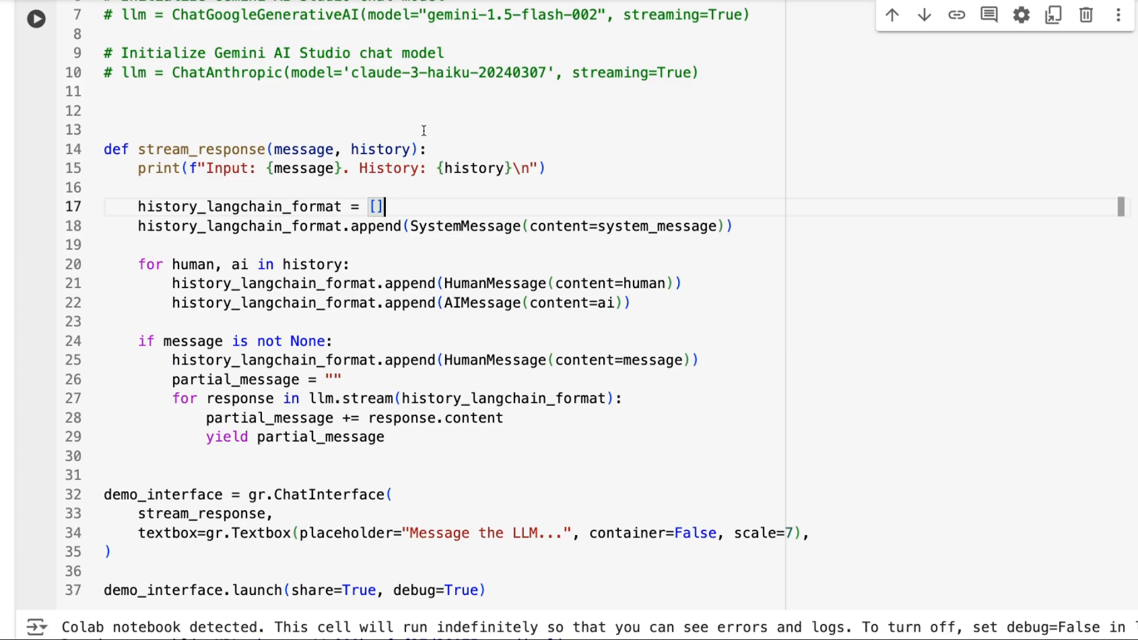
pyautogui.scroll(3)
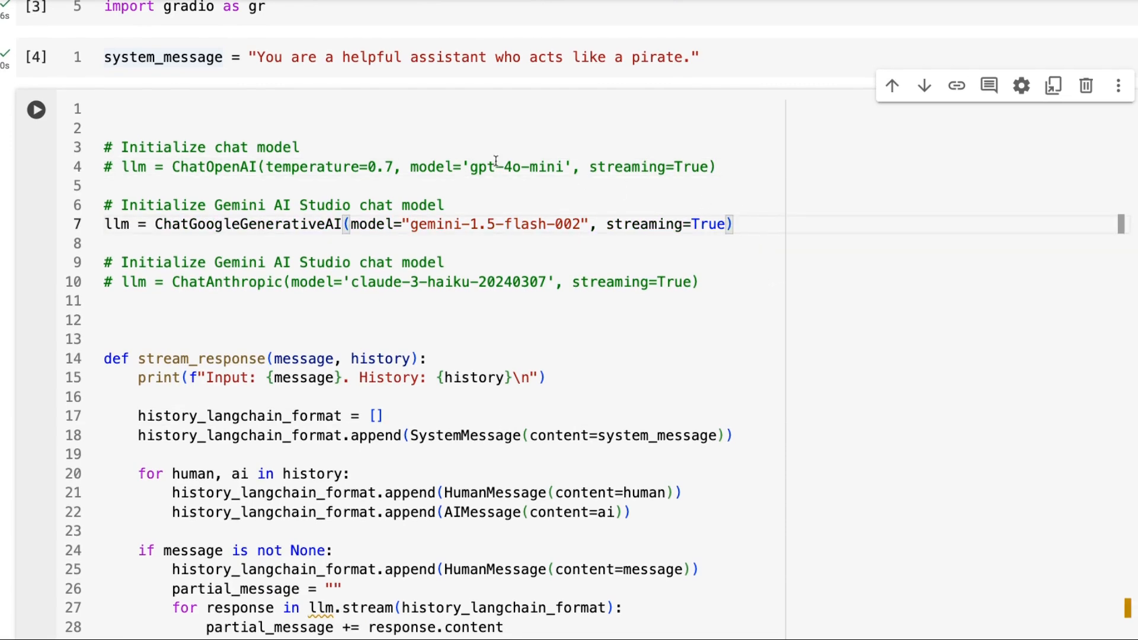
pyautogui.moveTo(481, 285)
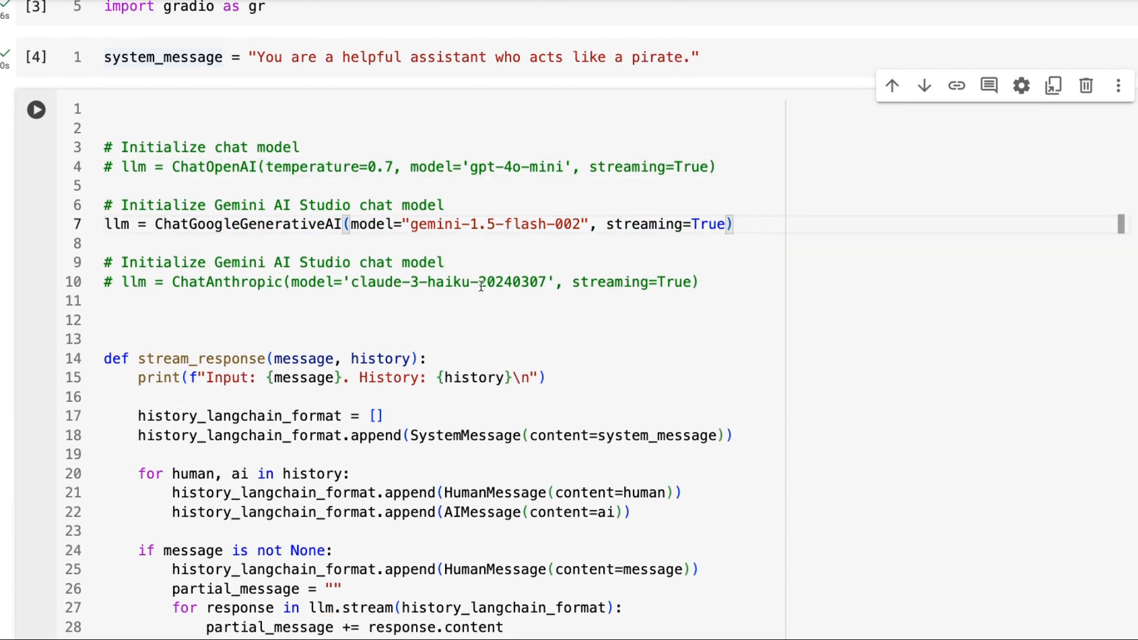
# Comment out ChatOpenAI, enable the Gemini 1.5 Flash line, and rerun the cell
pyautogui.scroll(-3)
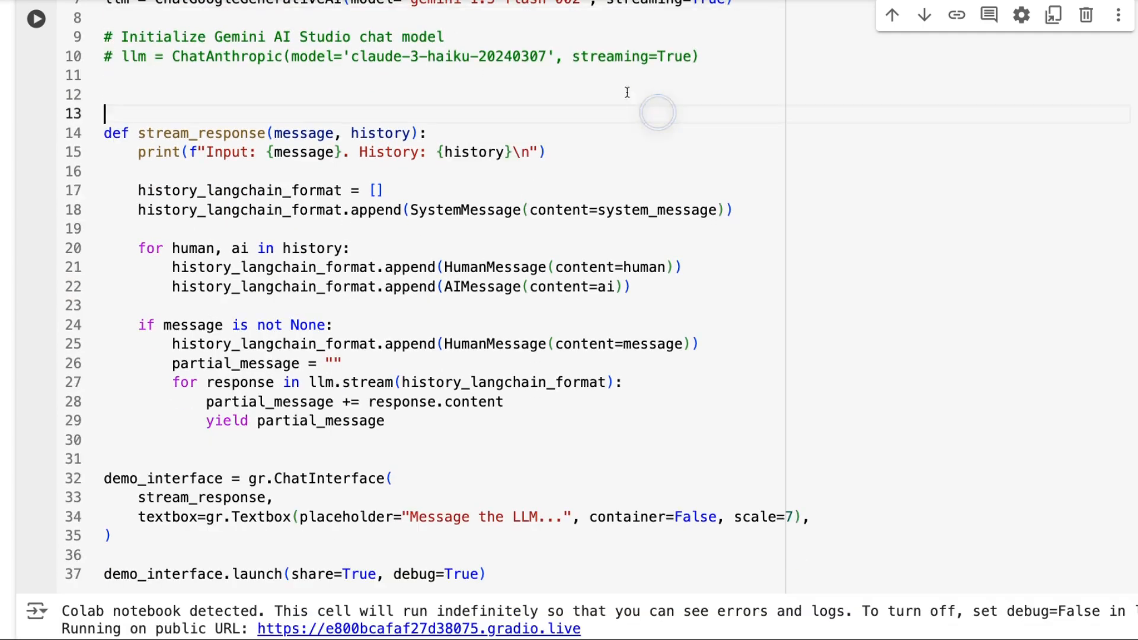
pyautogui.moveTo(621, 216)
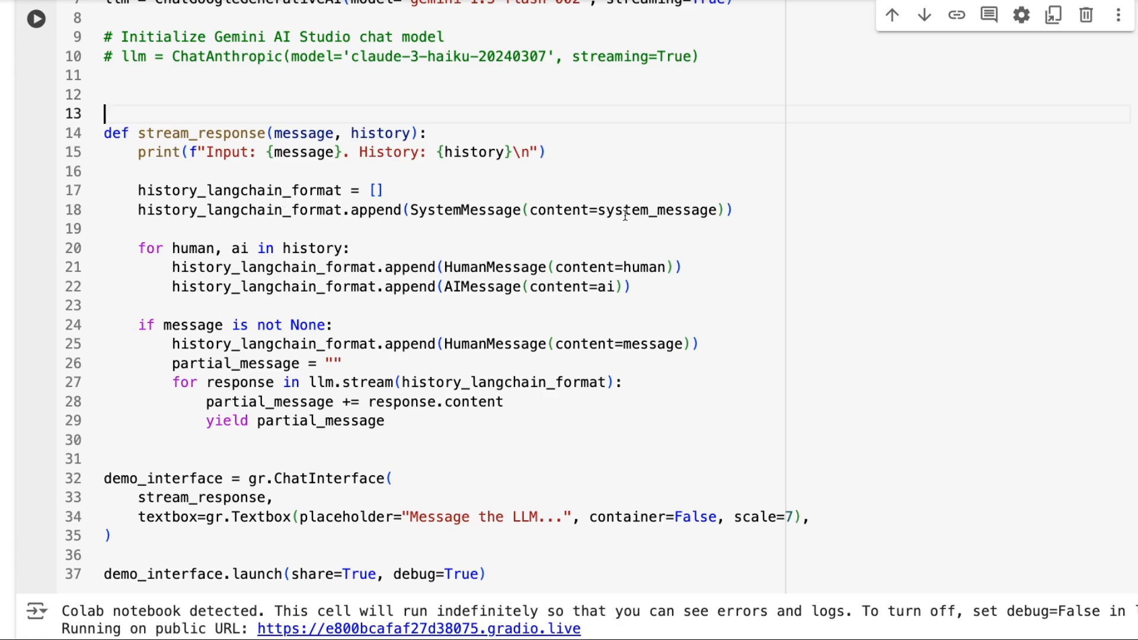
pyautogui.moveTo(505, 251)
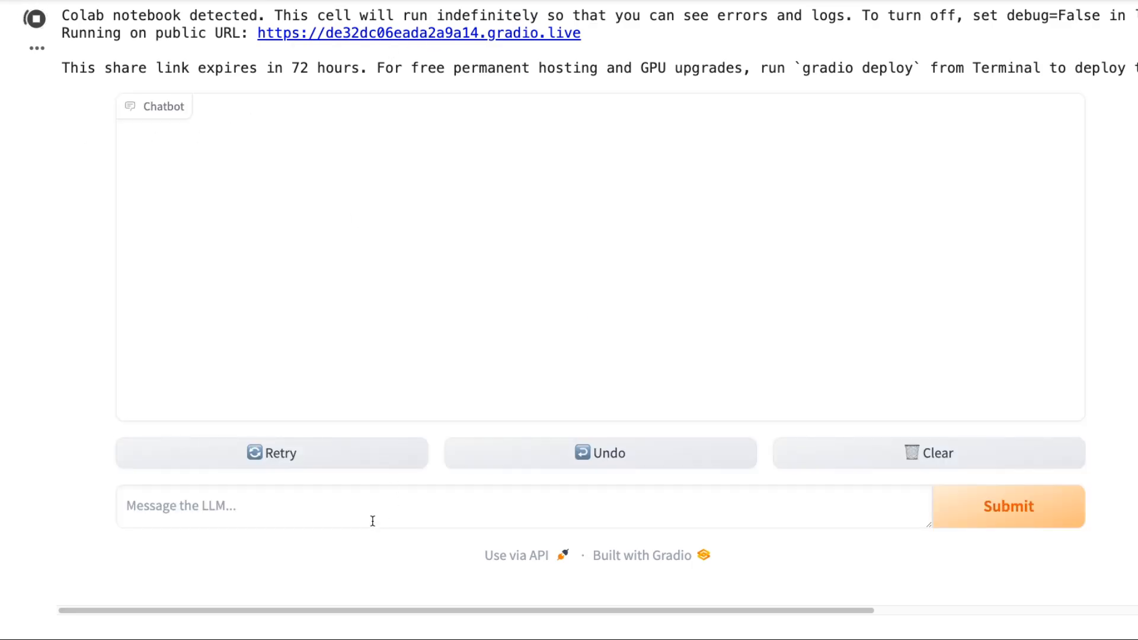
# Send a greeting and 'write 500 words about LLMs' to the Gemini bot for pirate-style replies
pyautogui.write('ho')
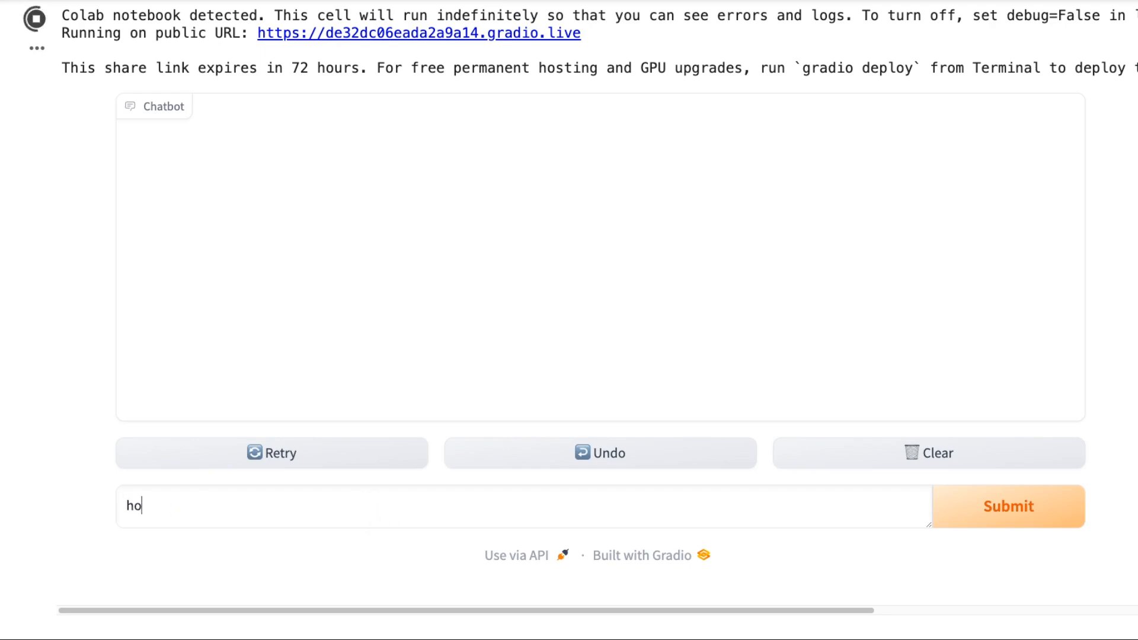
pyautogui.click(1008, 506)
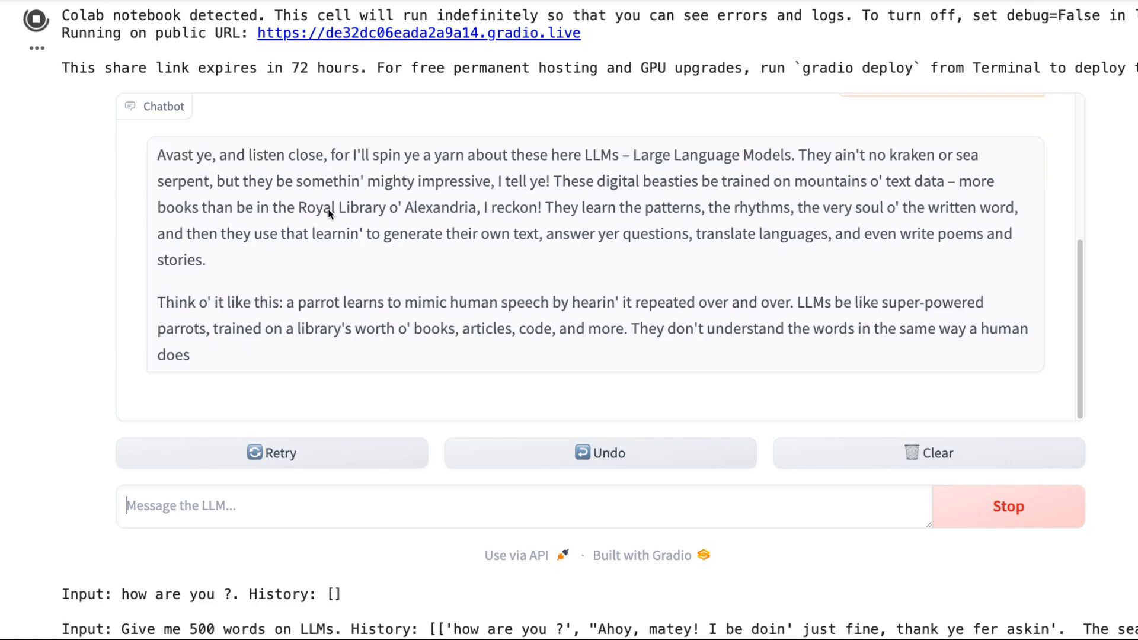
pyautogui.scroll(-3)
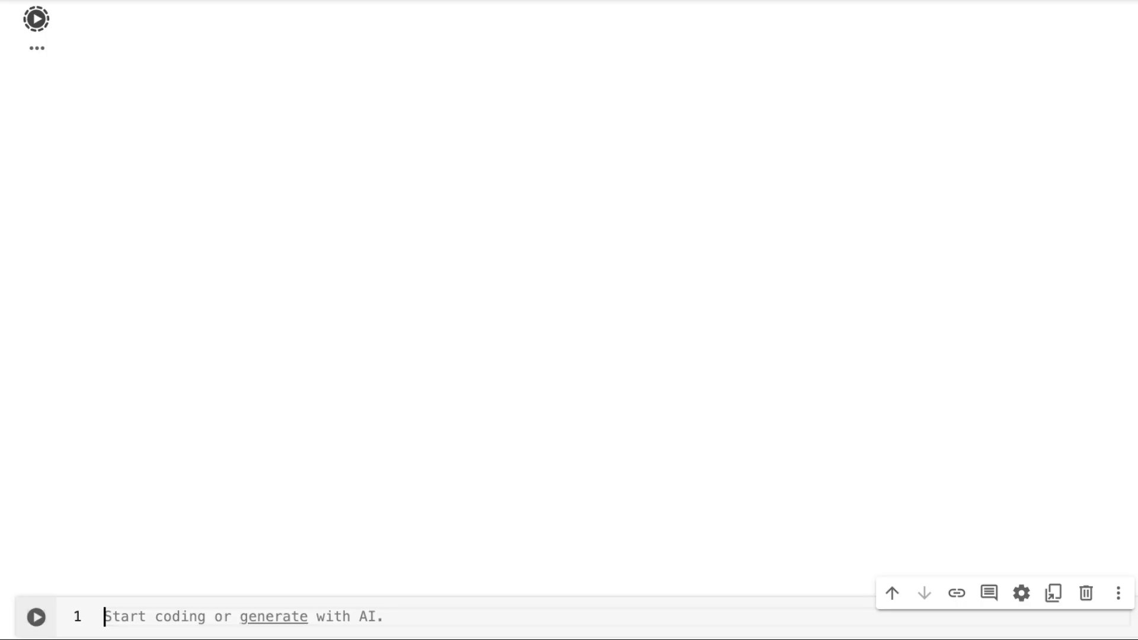
# Rerun the cell with Claude 3 Haiku enabled and send 'hi there' to the chatbot
pyautogui.click(36, 20)
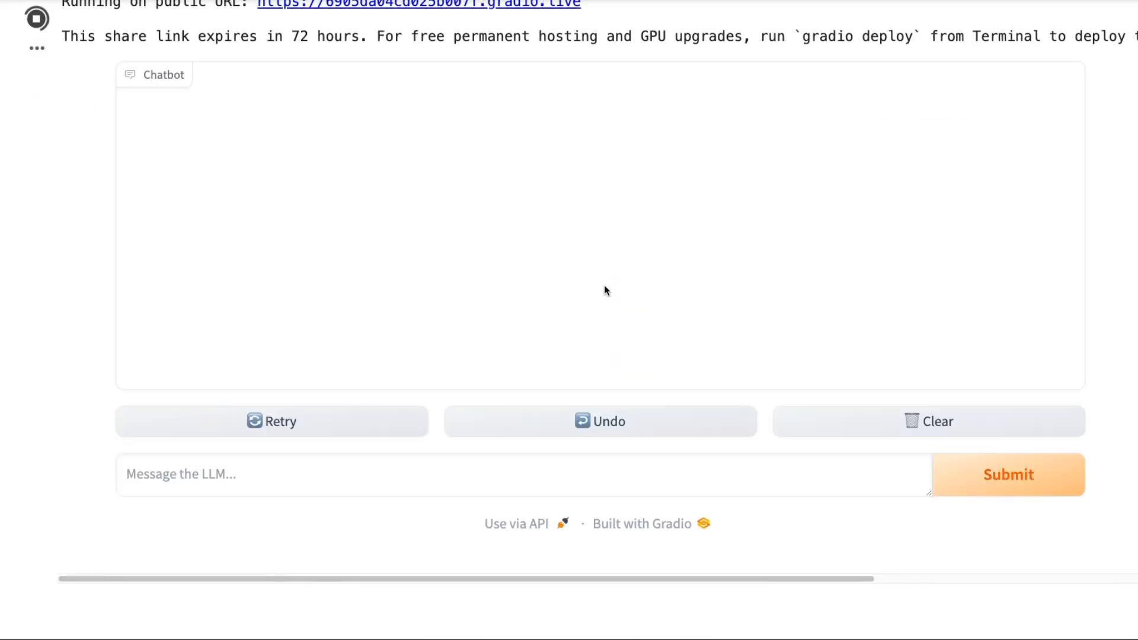
pyautogui.click(1007, 474)
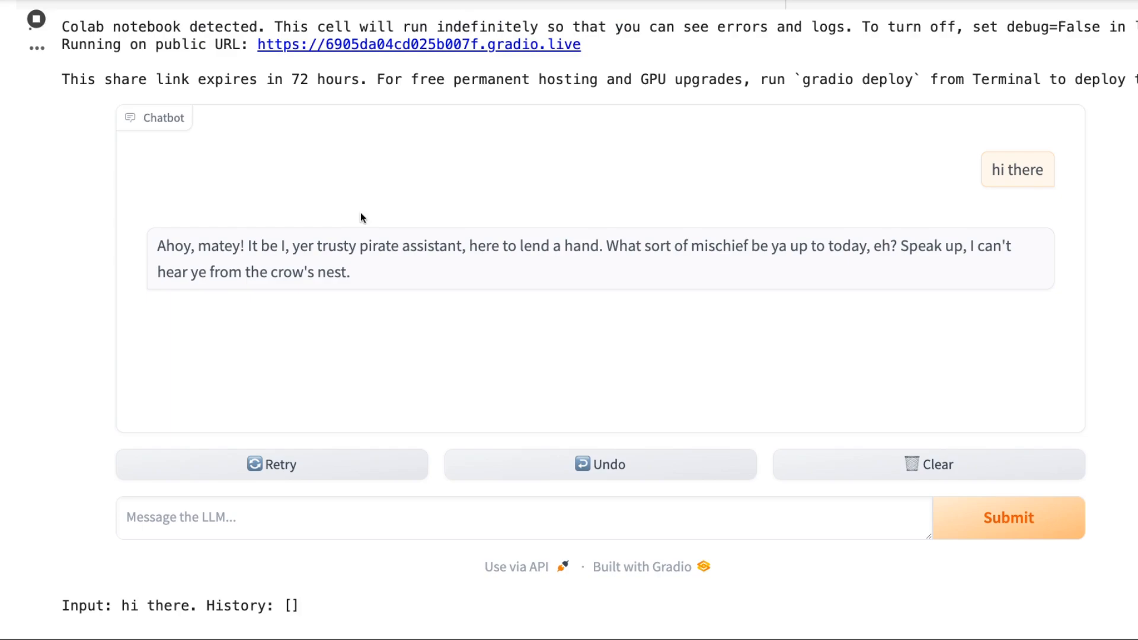
pyautogui.scroll(3)
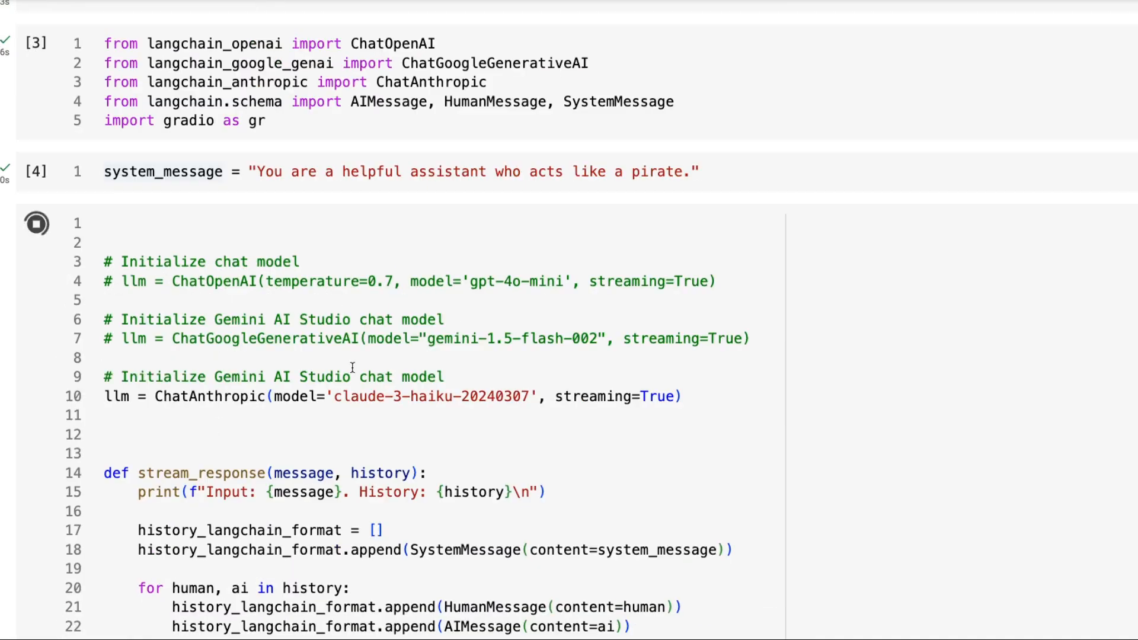
pyautogui.moveTo(452, 311)
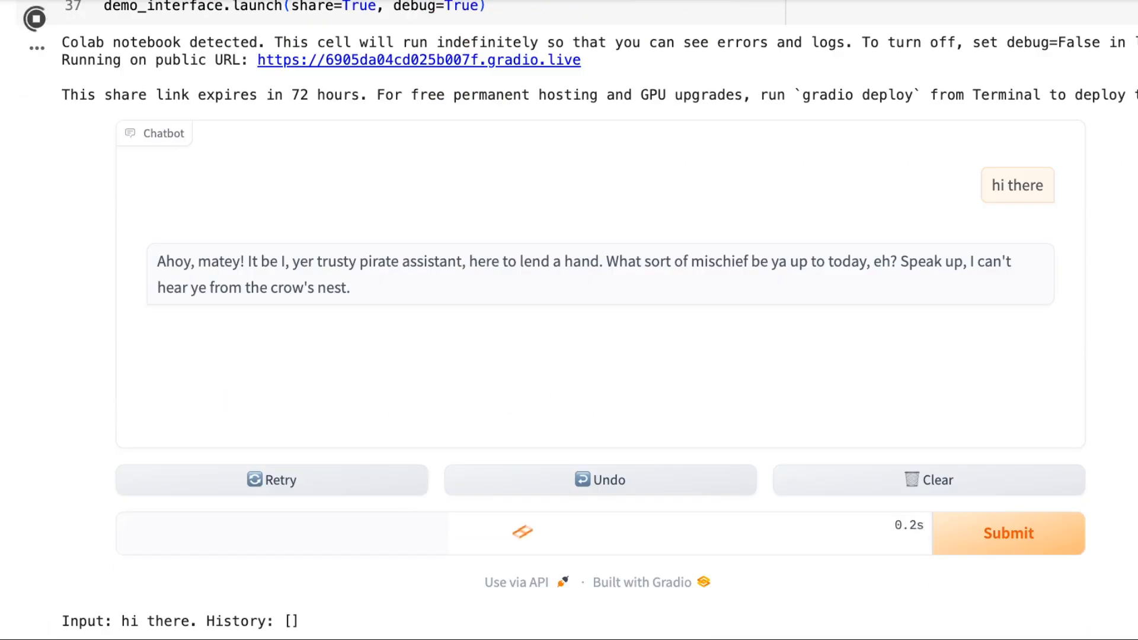
pyautogui.click(1007, 533)
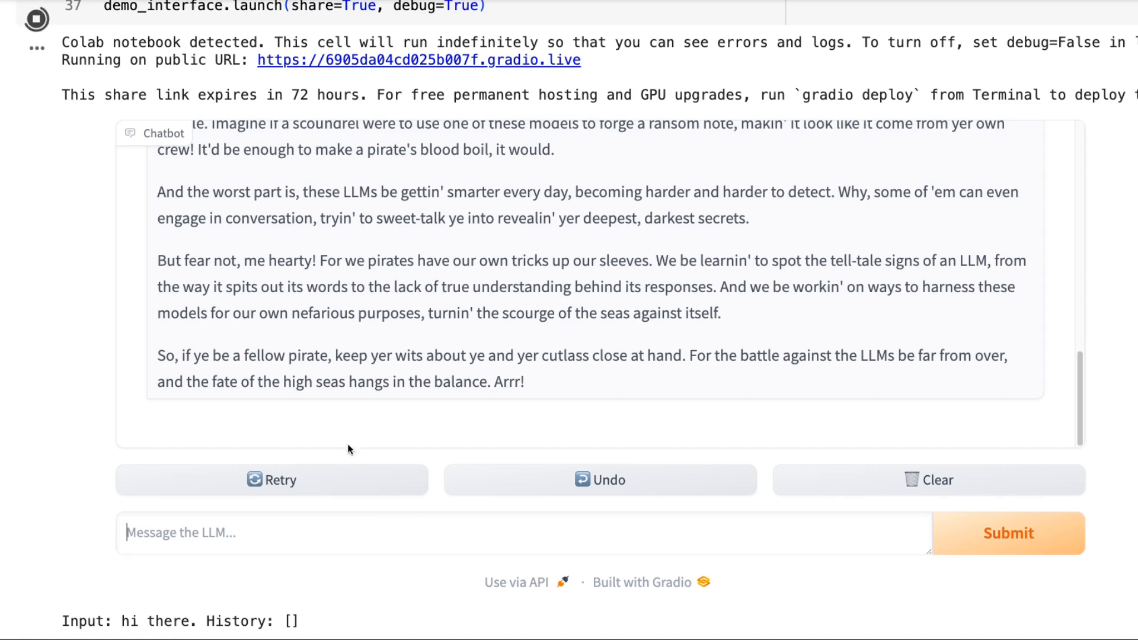
pyautogui.moveTo(187, 320)
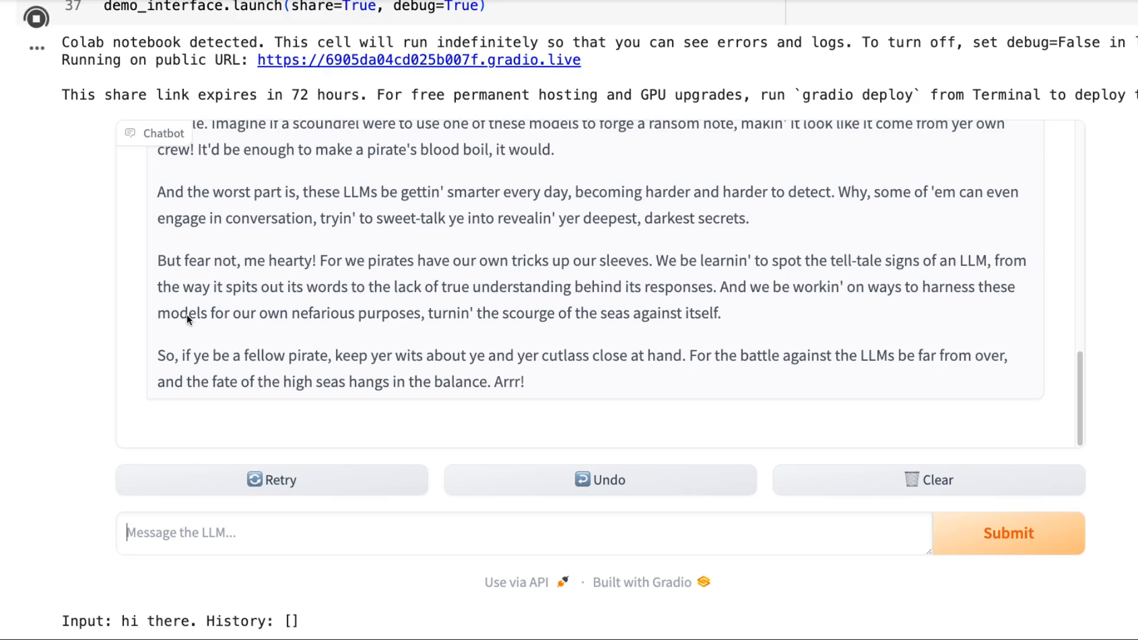
# Ask 'what were we talking about' in the chat, then scroll back up to the code
pyautogui.write('what w')
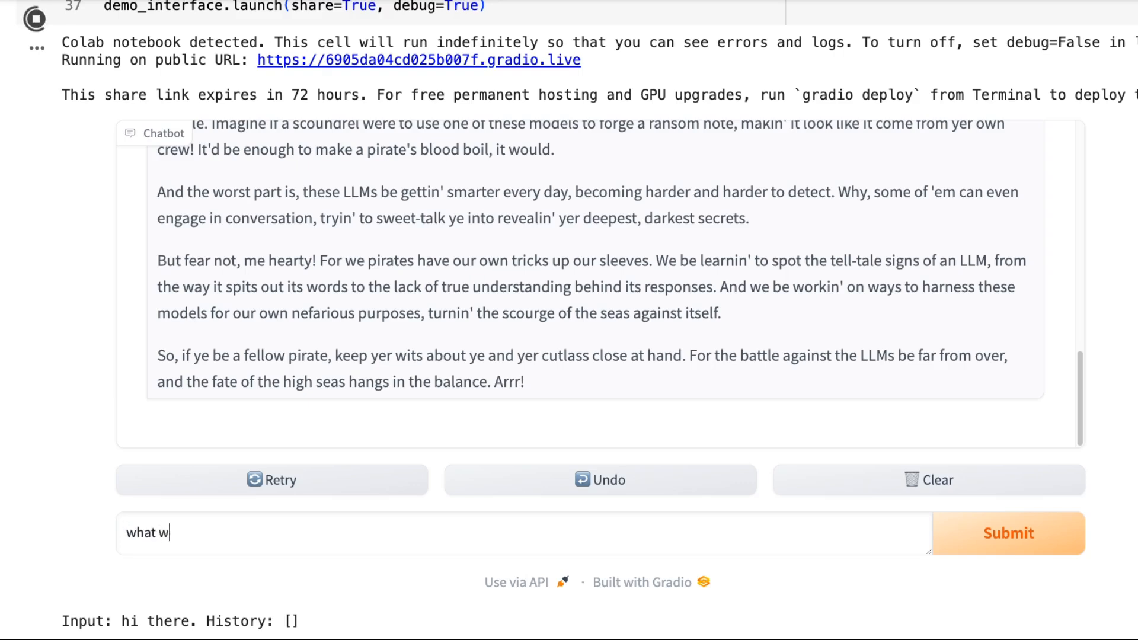
pyautogui.write('ere we ta')
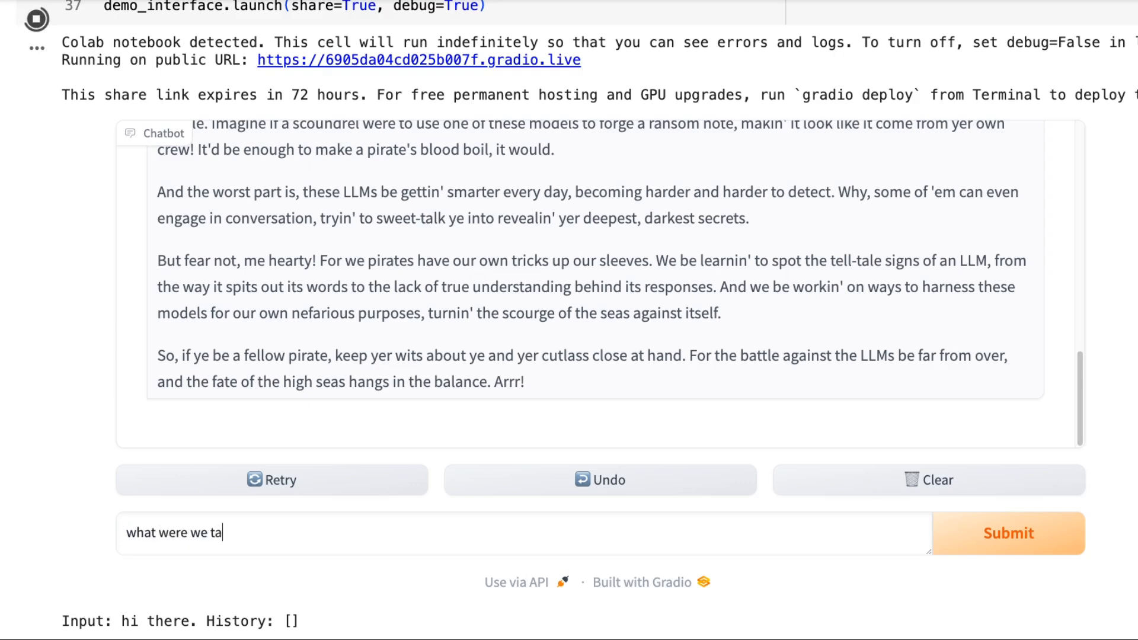
pyautogui.click(1008, 533)
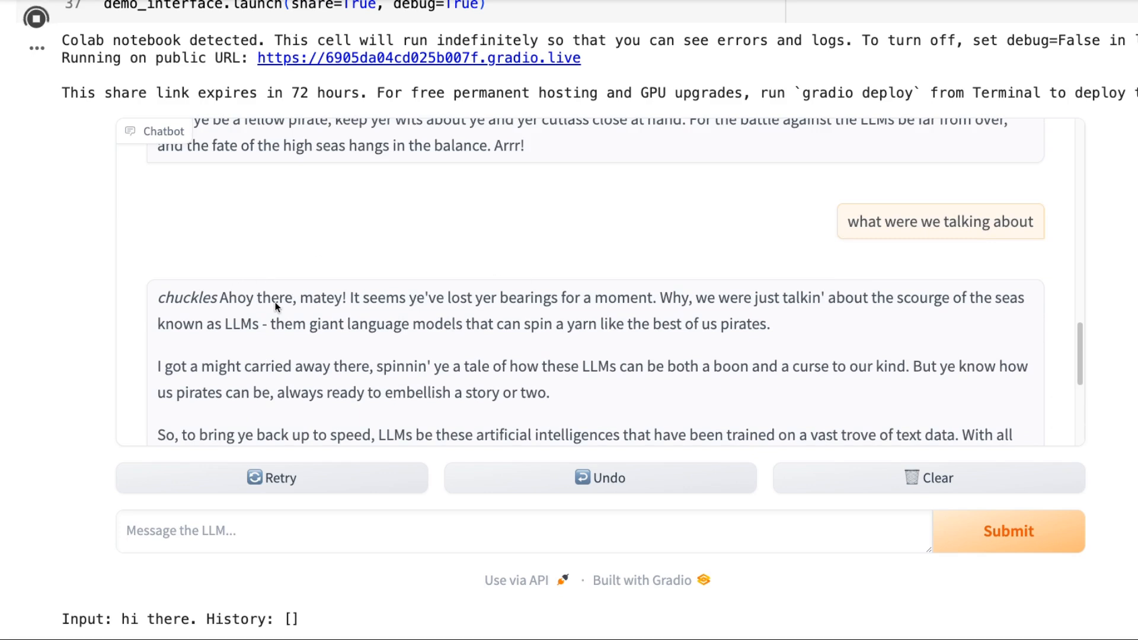
pyautogui.moveTo(673, 301)
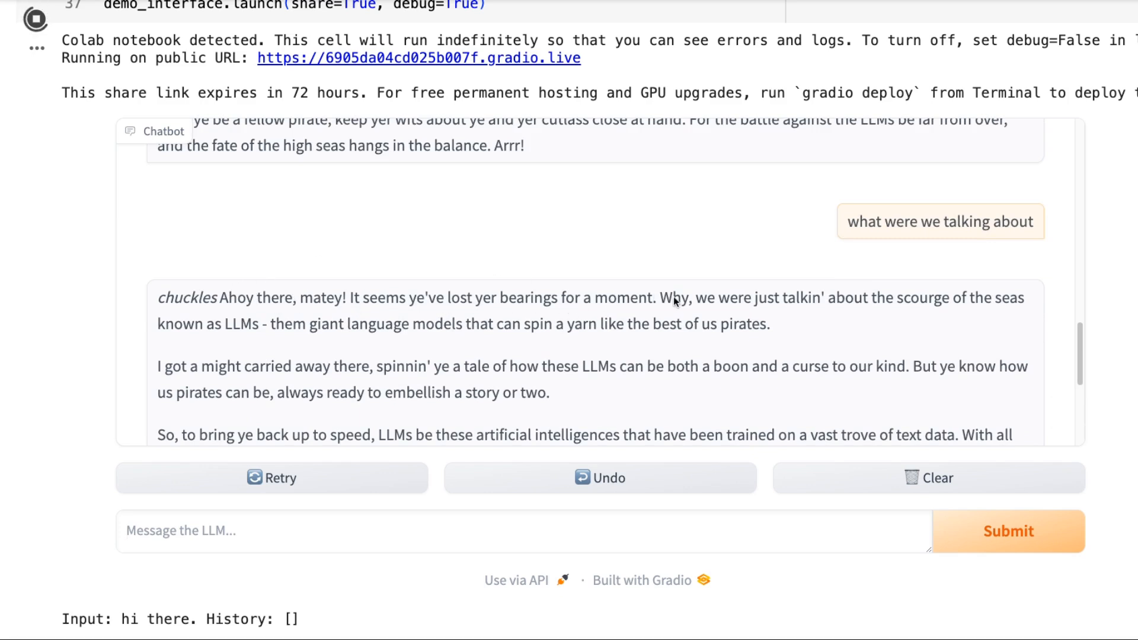
pyautogui.moveTo(999, 307)
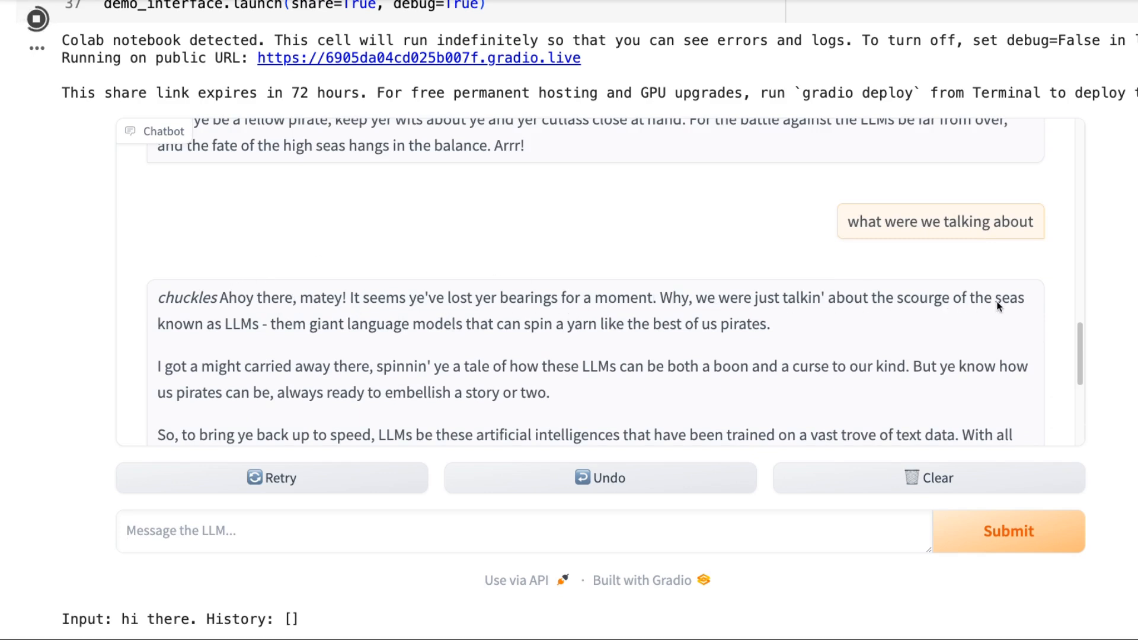
pyautogui.moveTo(279, 339)
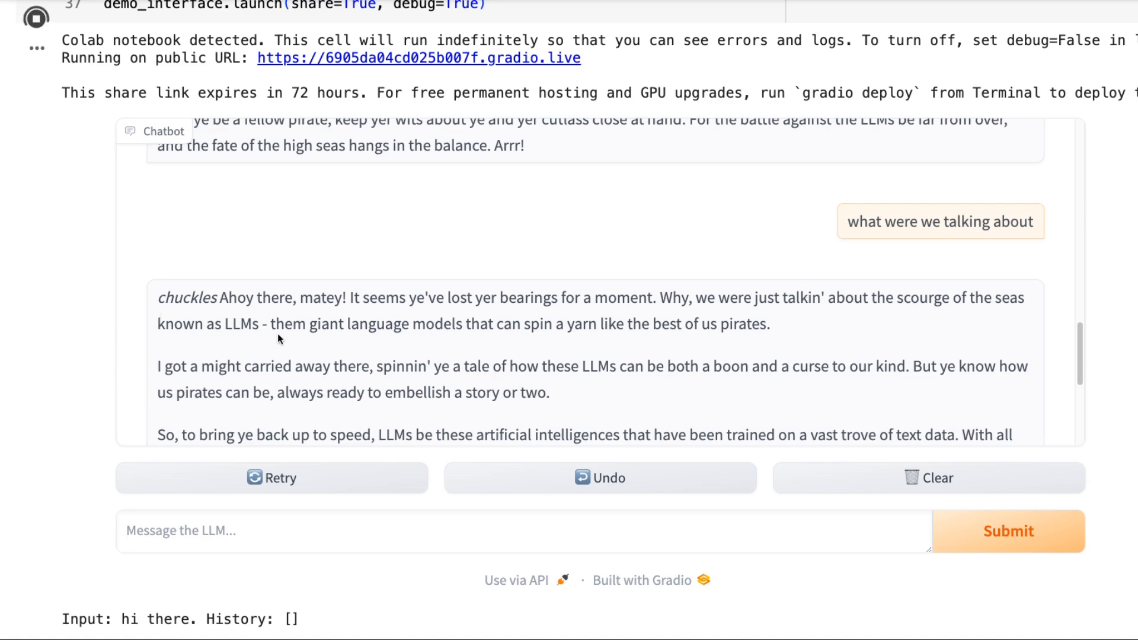
pyautogui.moveTo(537, 354)
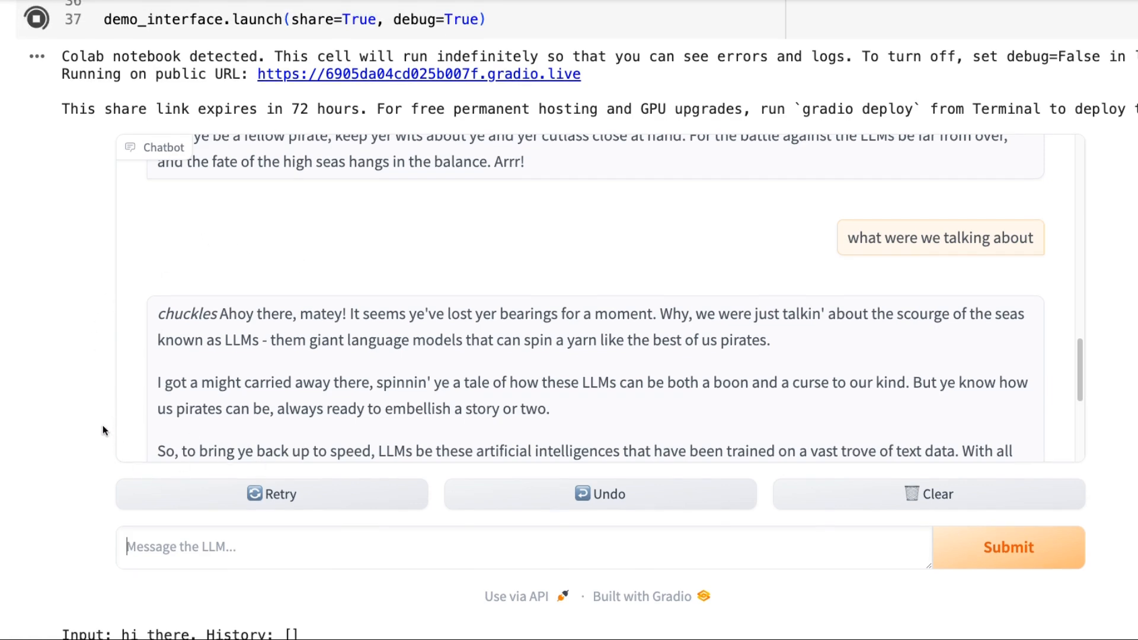
pyautogui.scroll(3)
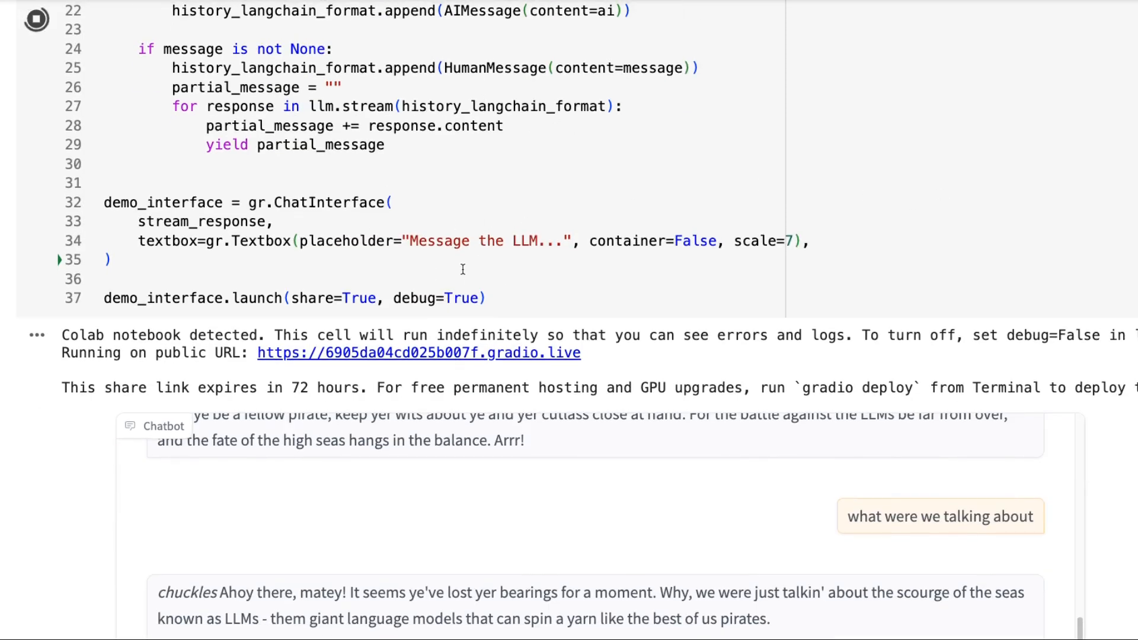
# Undo the last chat exchange and resend "what were we talking about"
pyautogui.scroll(-3)
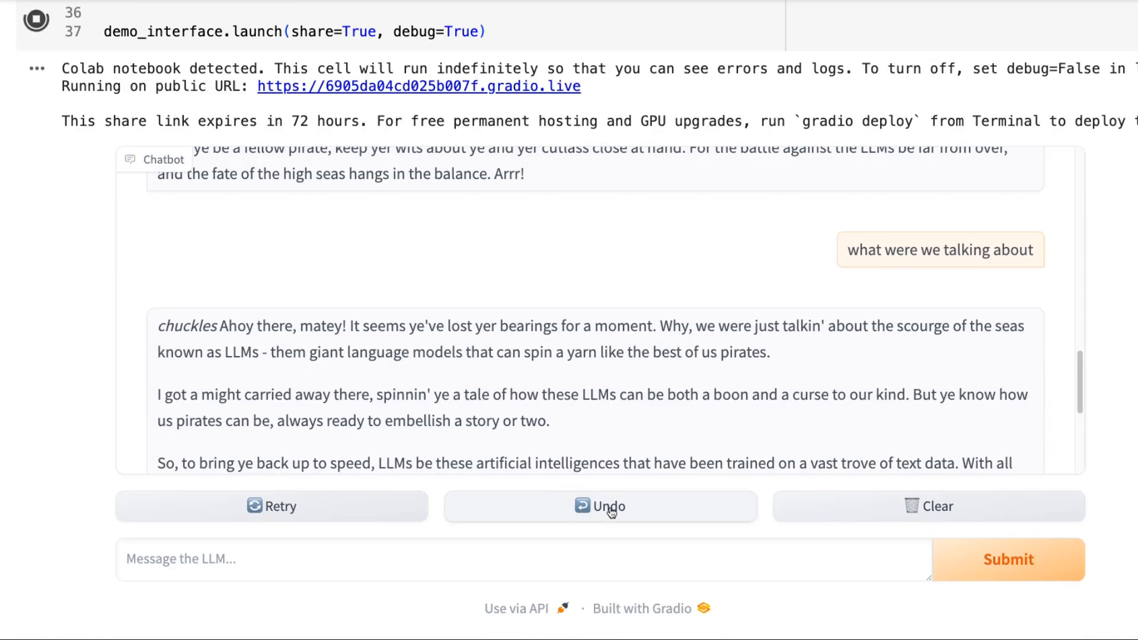
pyautogui.click(601, 505)
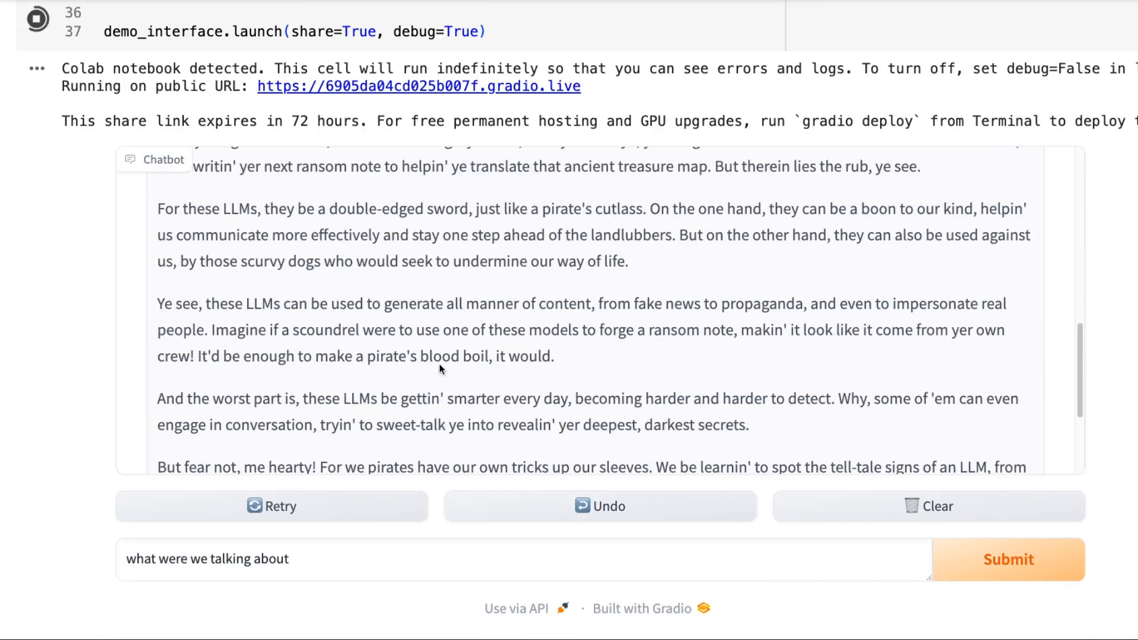
pyautogui.scroll(3)
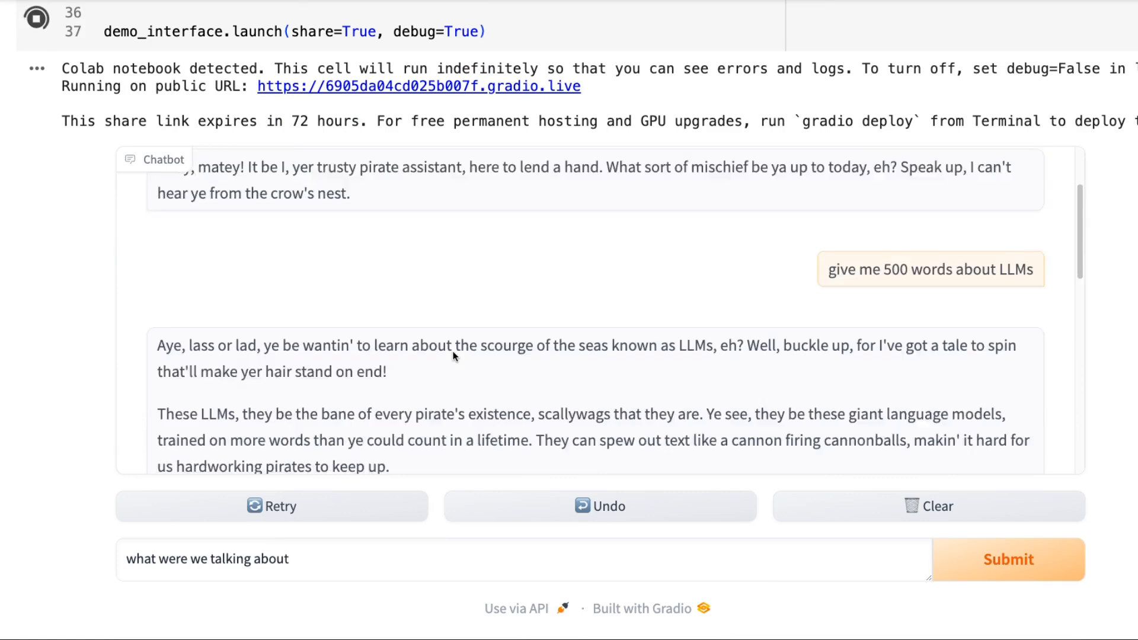
pyautogui.scroll(-3)
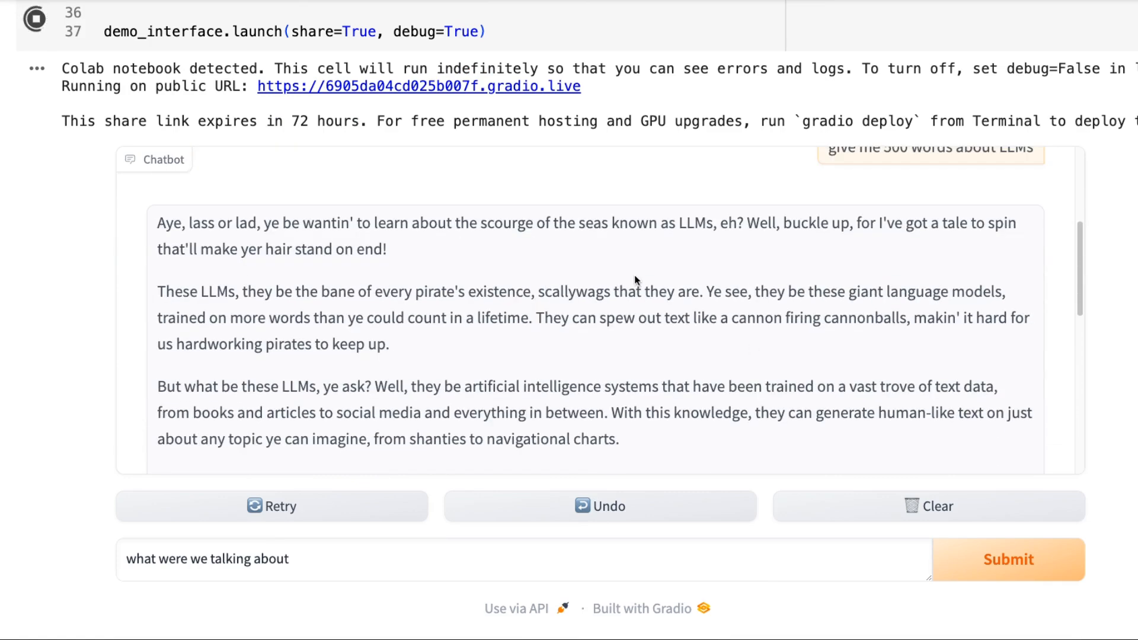
pyautogui.scroll(-3)
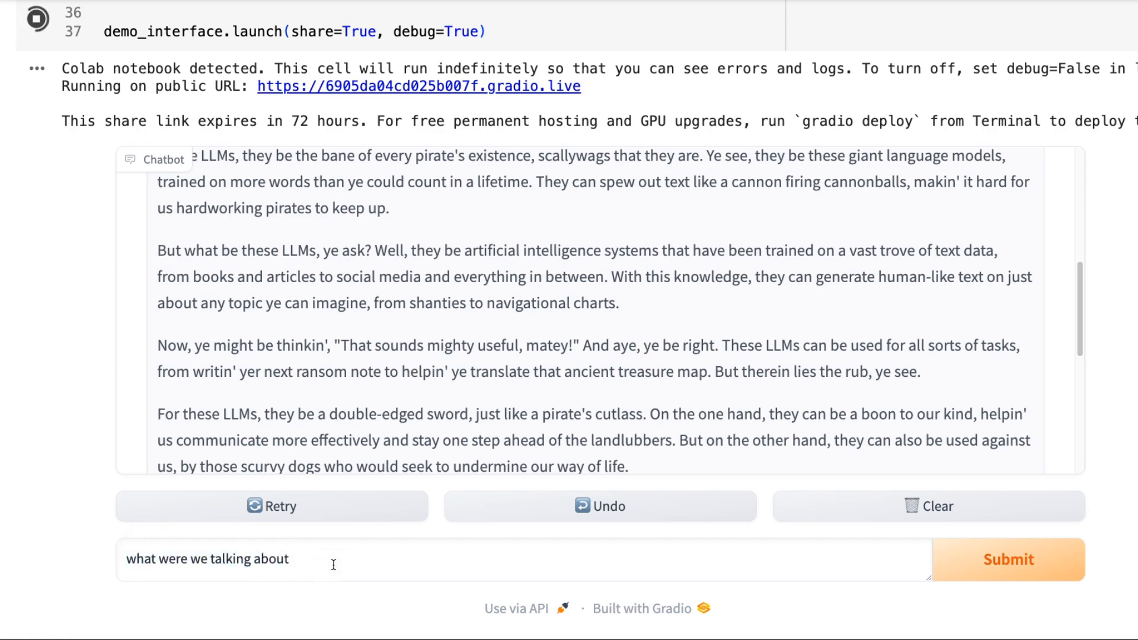
pyautogui.click(1006, 558)
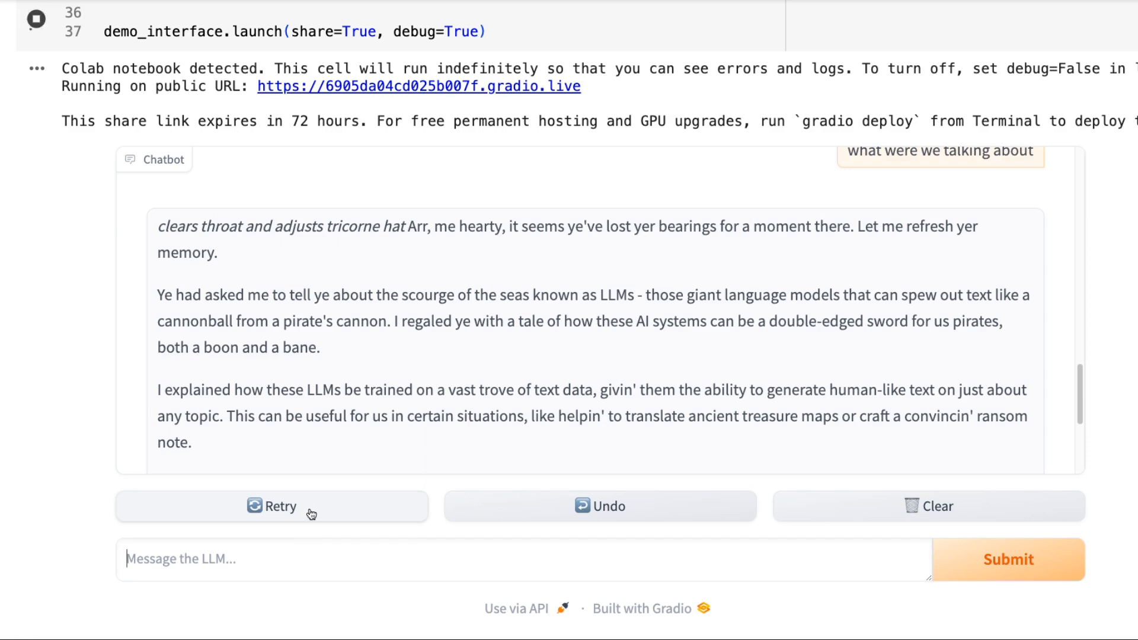
# Retry to regenerate the pirate reply, which again recalls LLMs
pyautogui.click(273, 506)
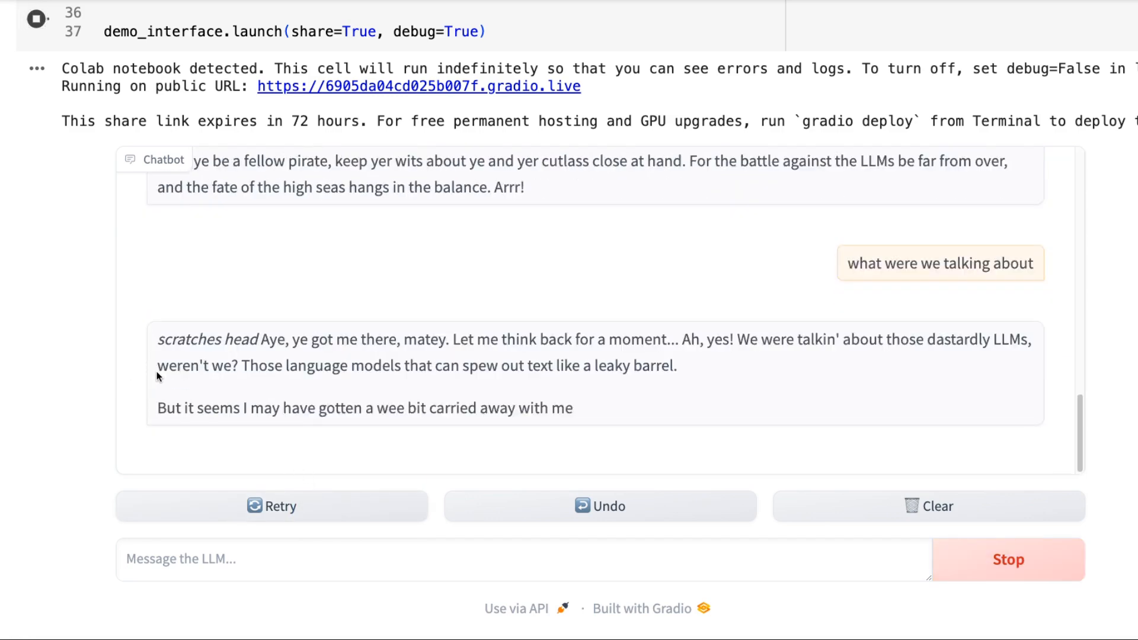
pyautogui.scroll(3)
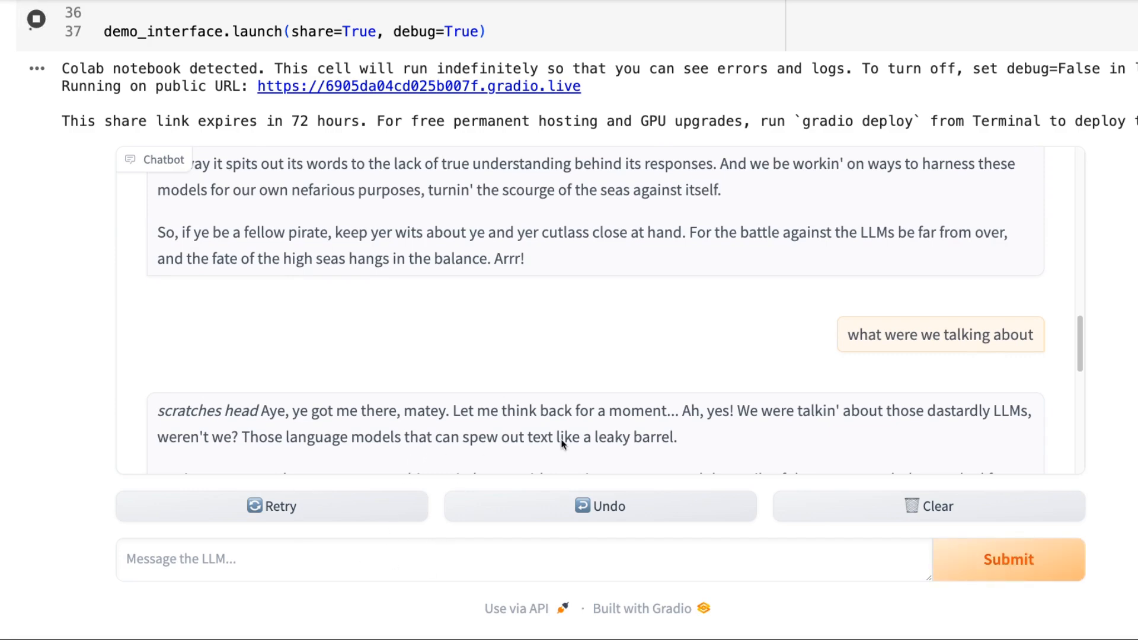
pyautogui.moveTo(417, 395)
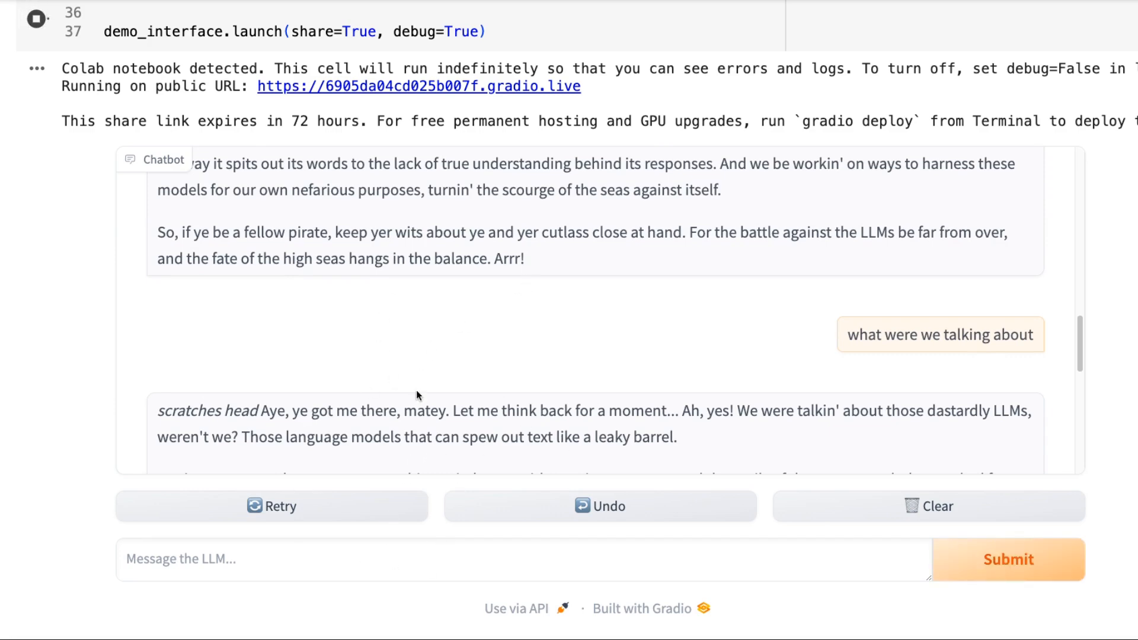
pyautogui.scroll(3)
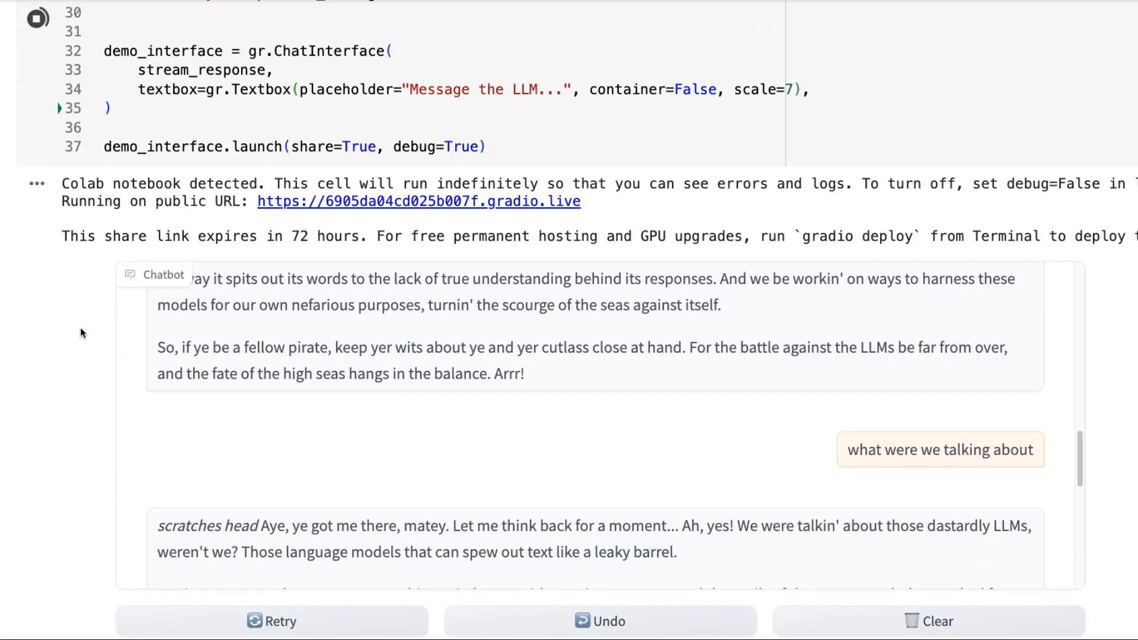
pyautogui.scroll(3)
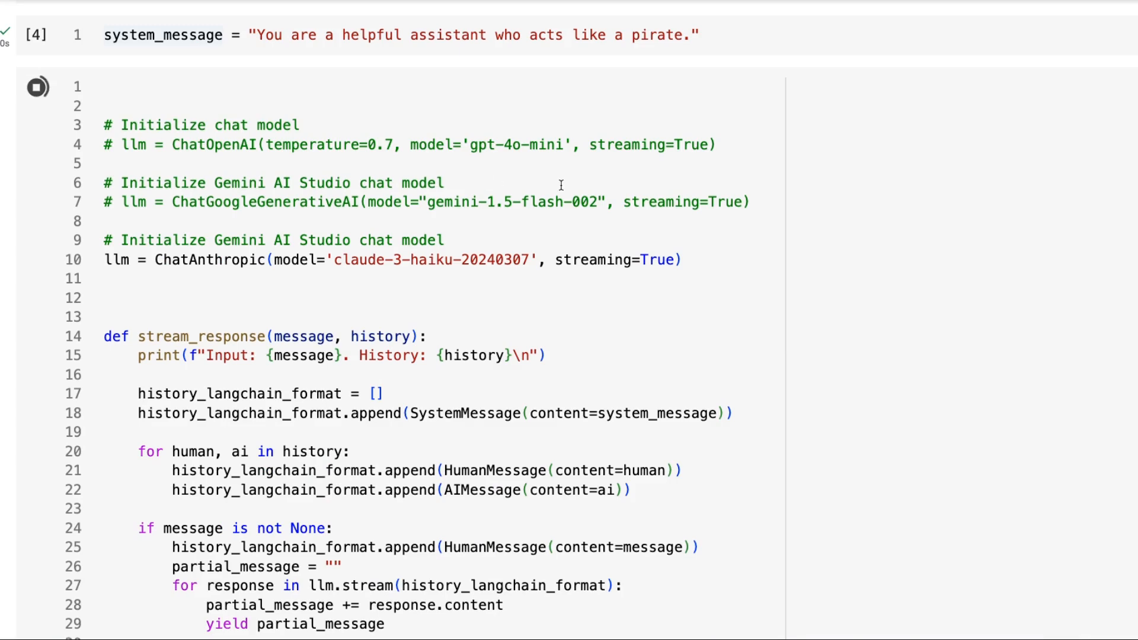
pyautogui.moveTo(783, 205)
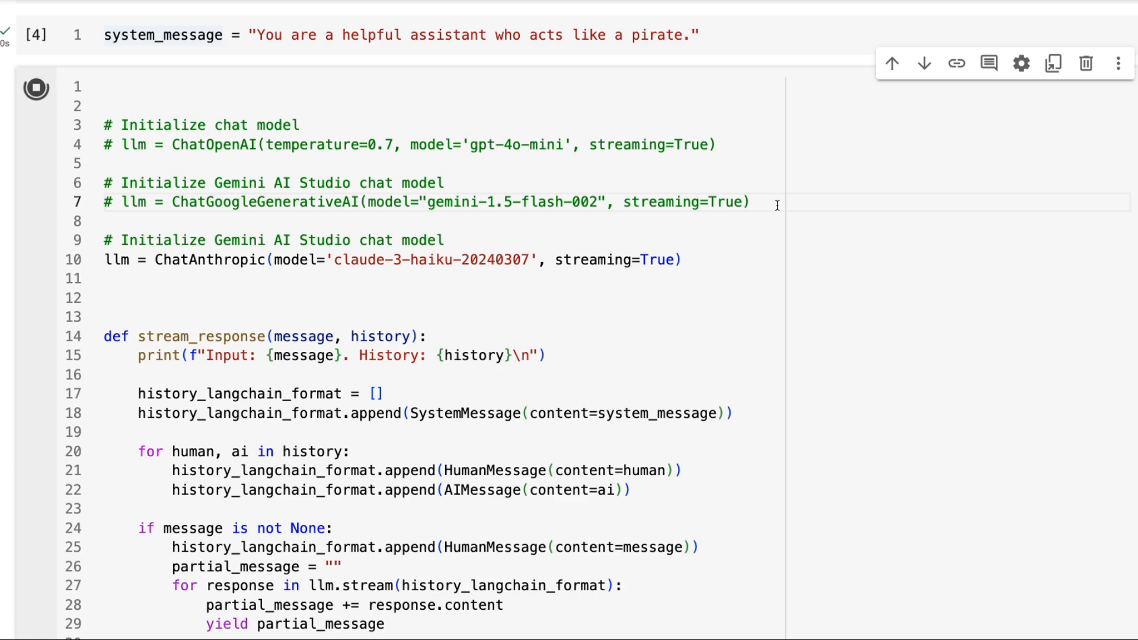
pyautogui.click(751, 202)
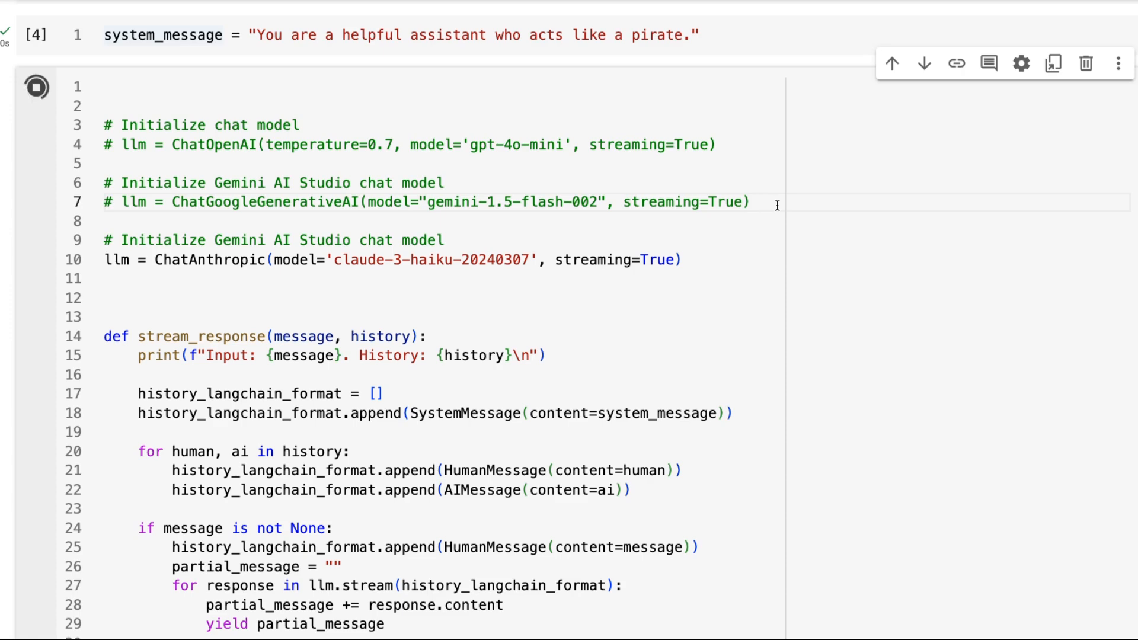
pyautogui.moveTo(249, 304)
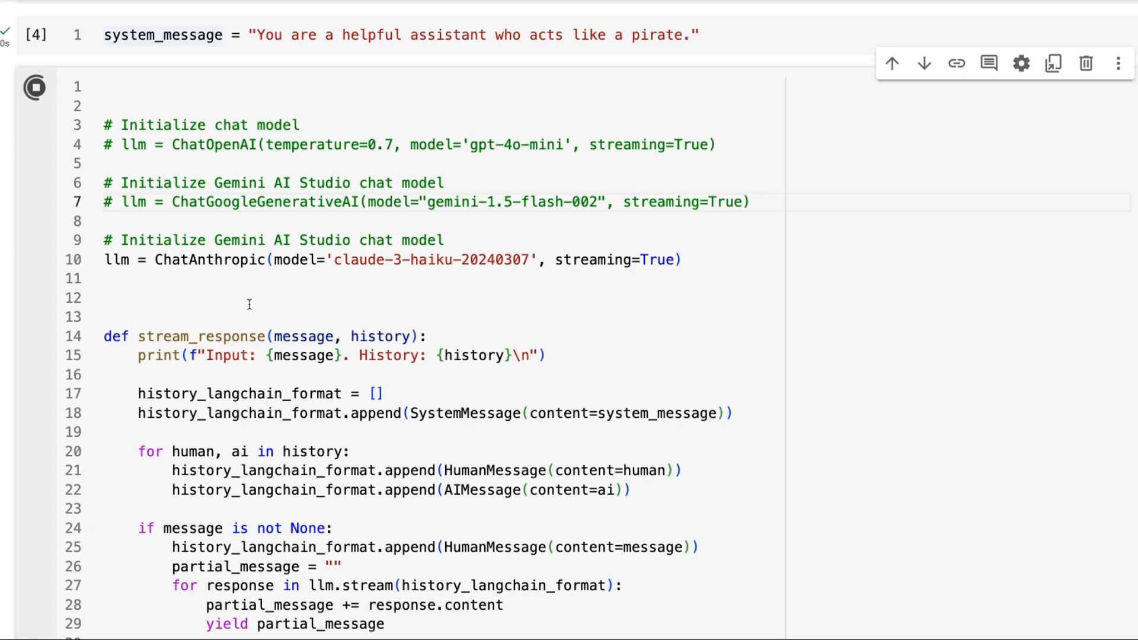
pyautogui.scroll(-3)
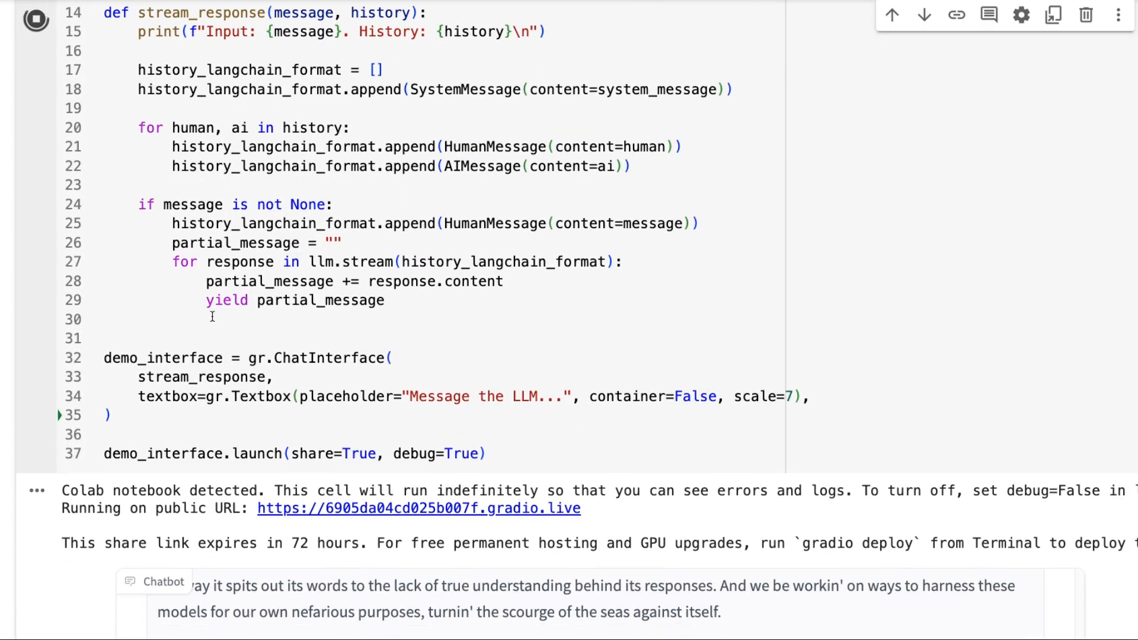
pyautogui.moveTo(618, 429)
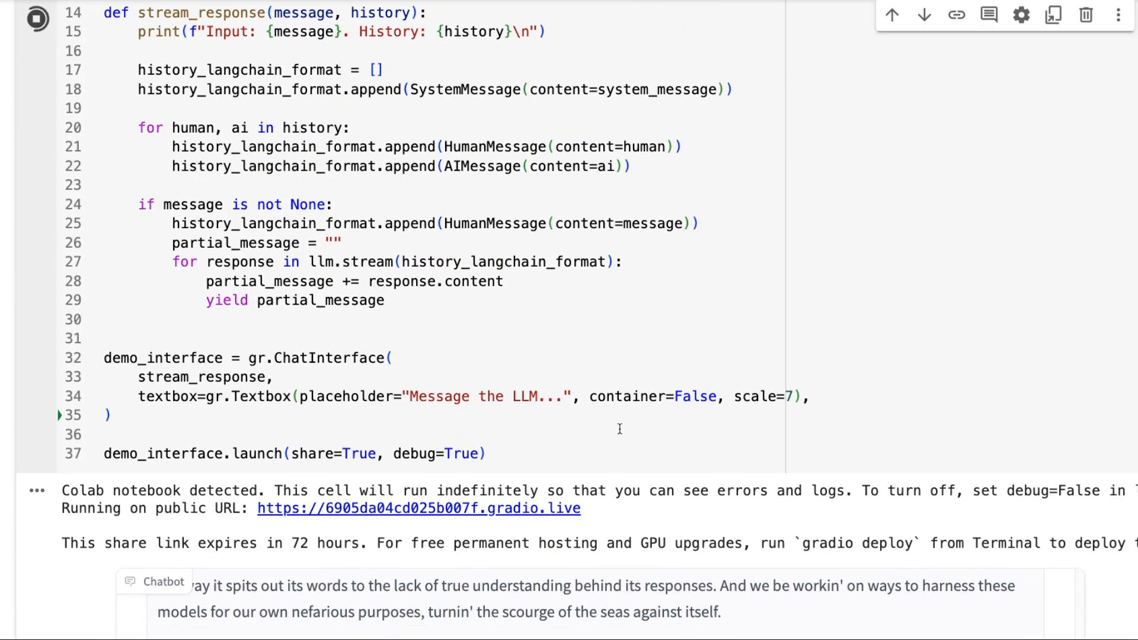
pyautogui.scroll(3)
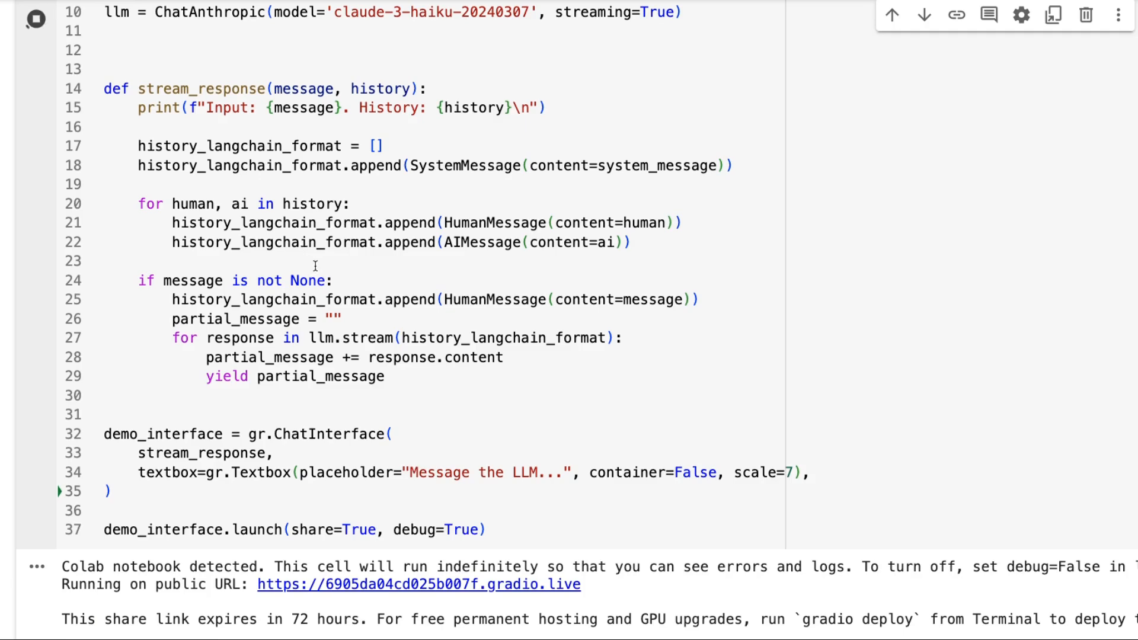
pyautogui.scroll(3)
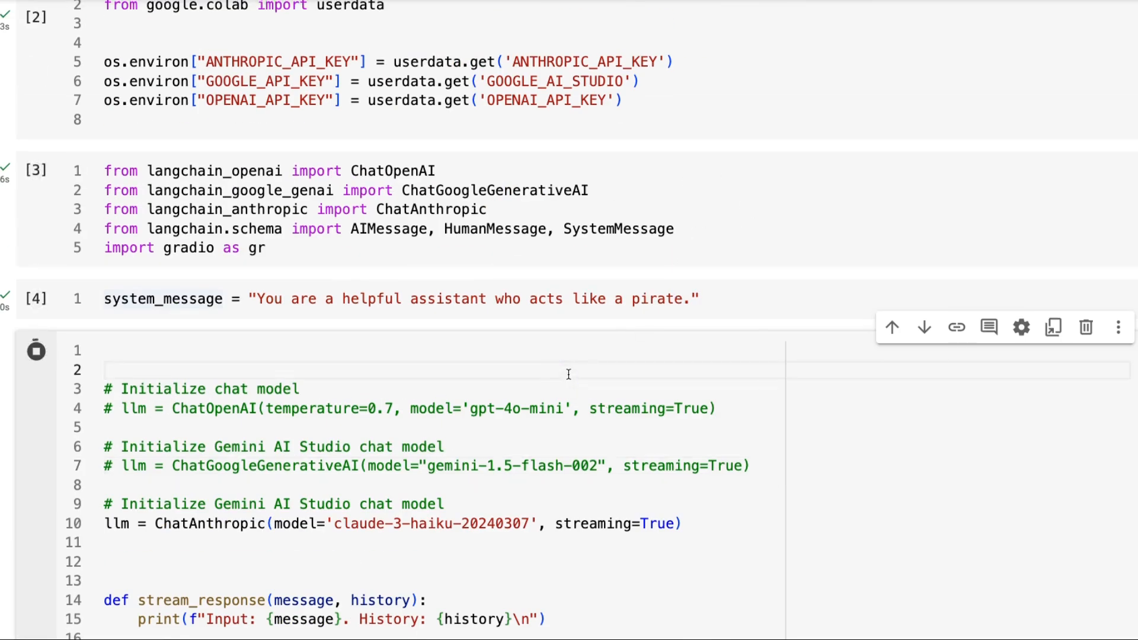
pyautogui.click(35, 350)
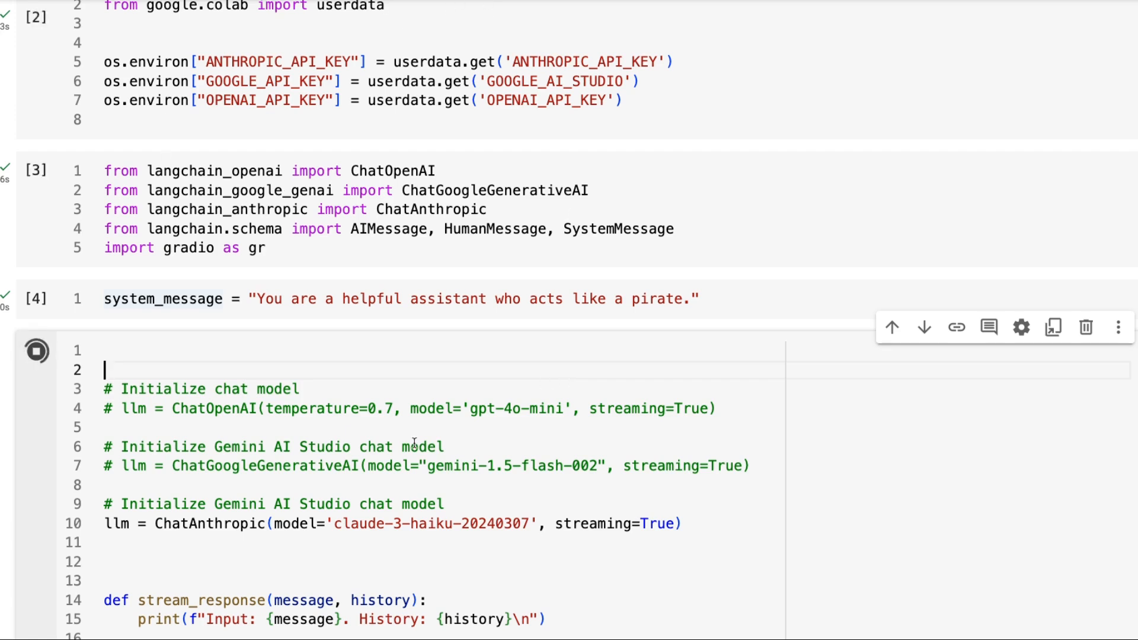
pyautogui.scroll(3)
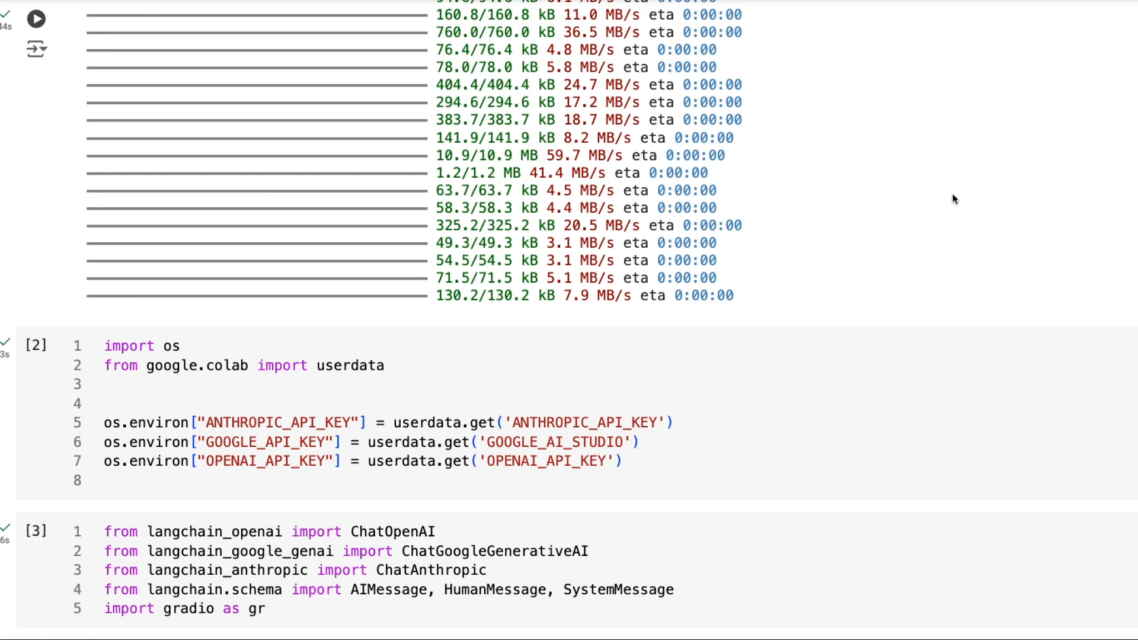